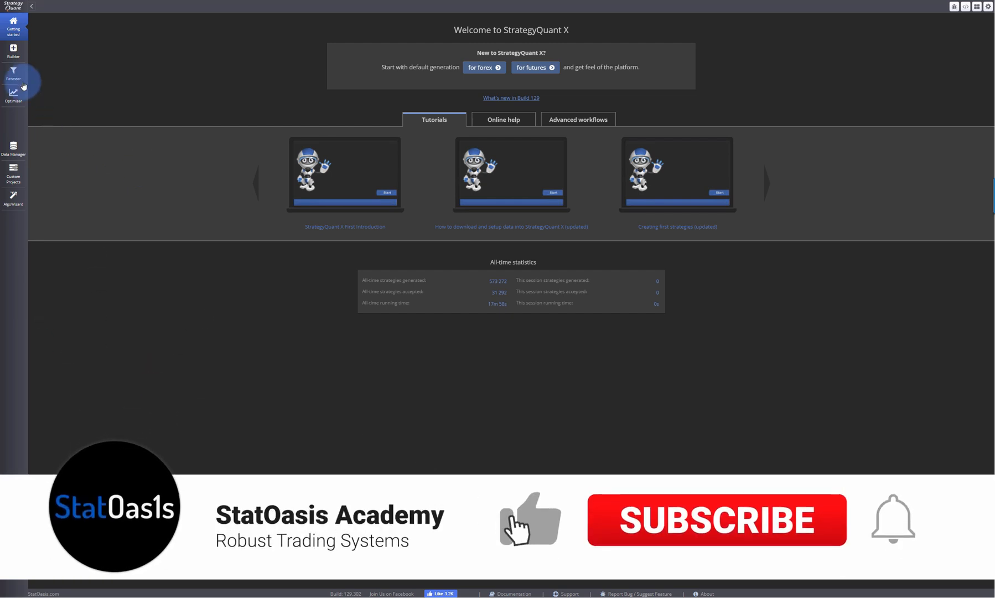
Step: Review the Builder's full settings — What to build and Building blocks — then move to the Retester settings
click(13, 73)
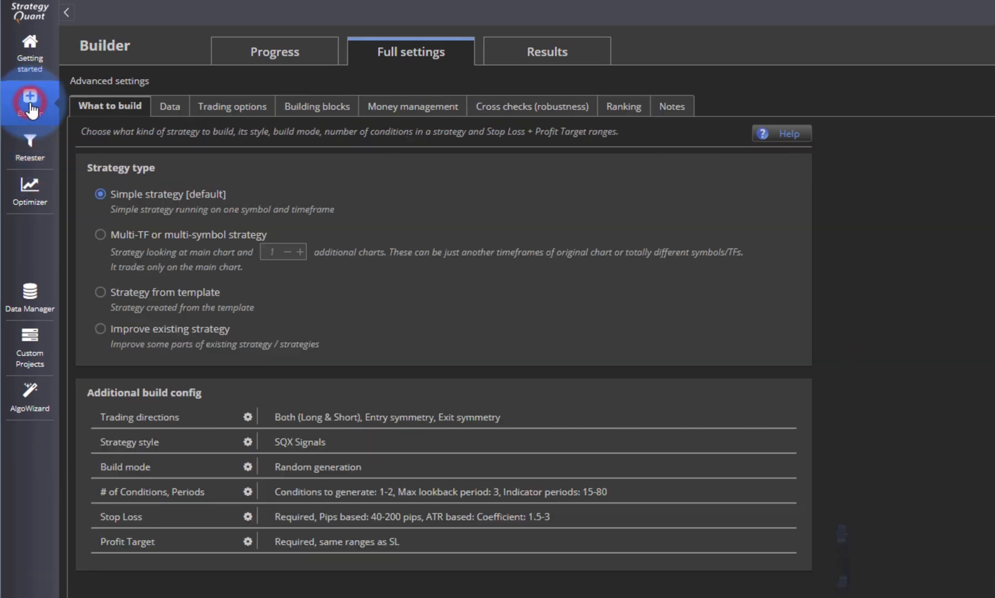
mouse_move(28, 149)
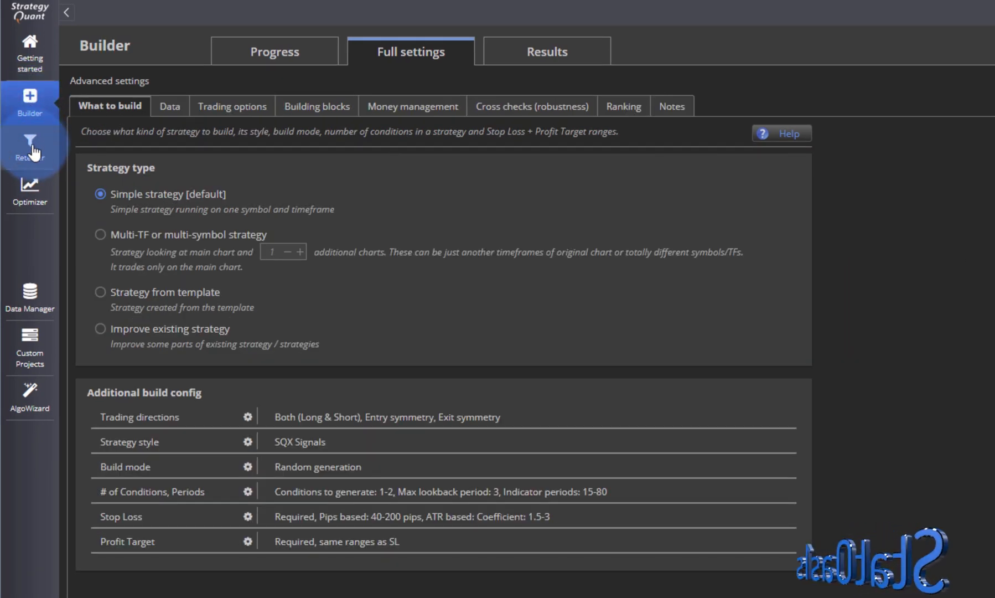
click(29, 147)
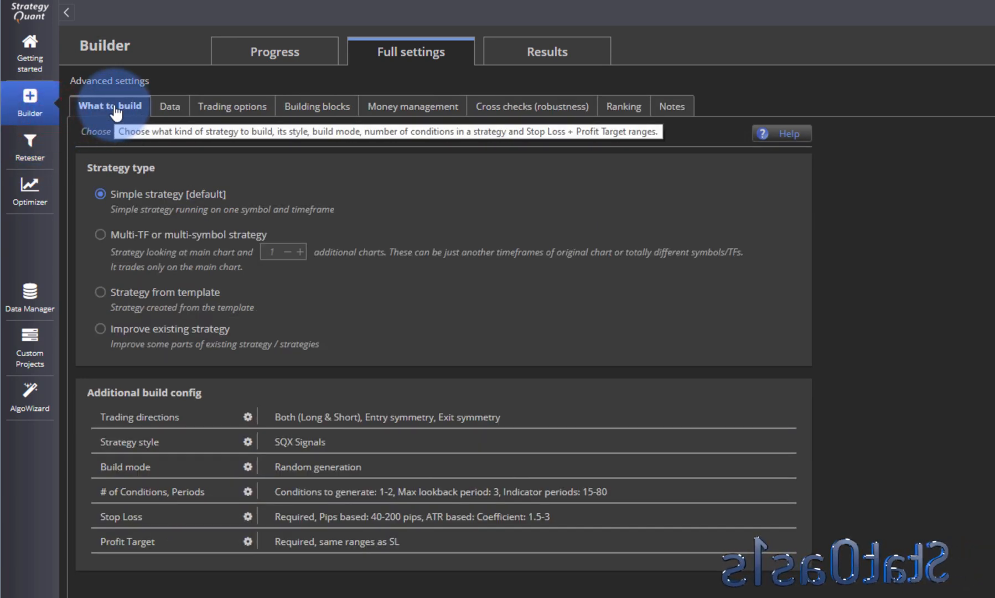
mouse_move(317, 107)
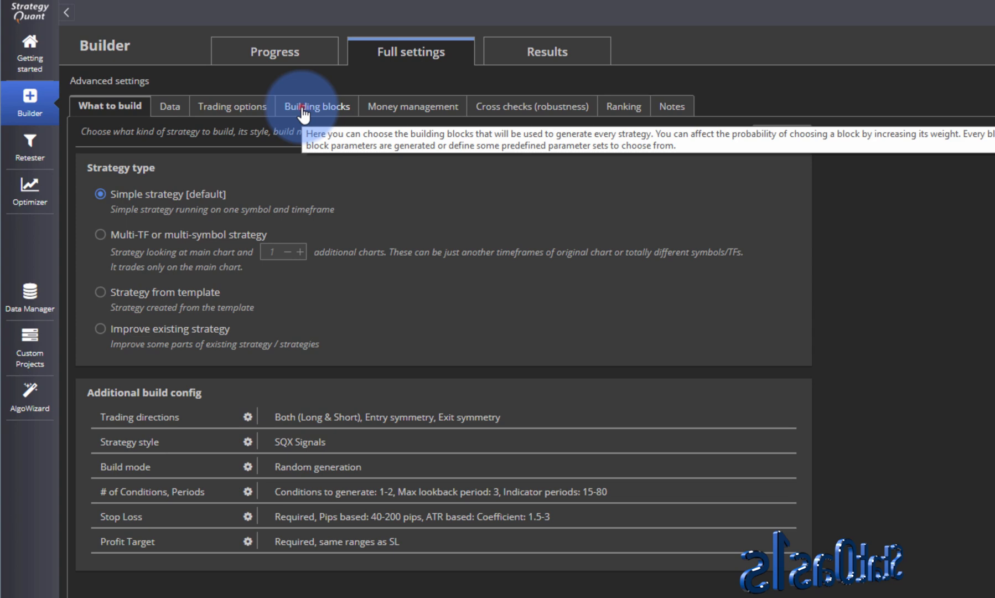
click(314, 107)
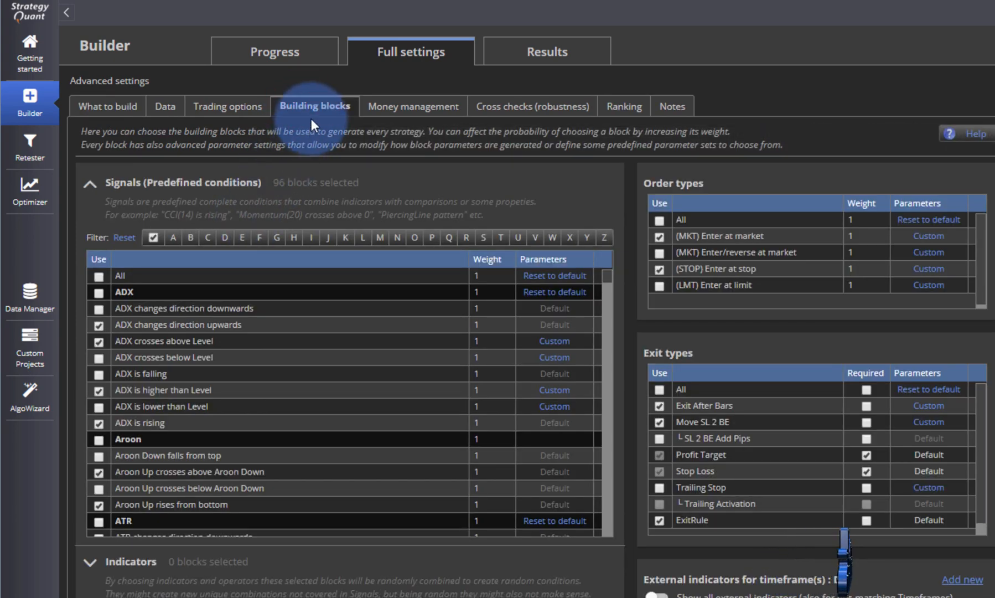
click(110, 106)
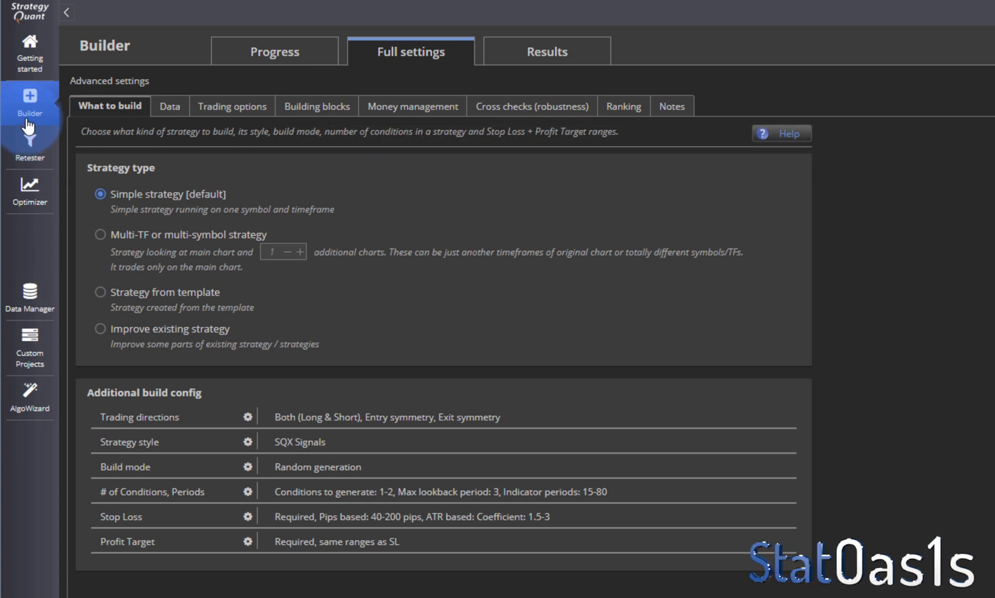
mouse_move(19, 120)
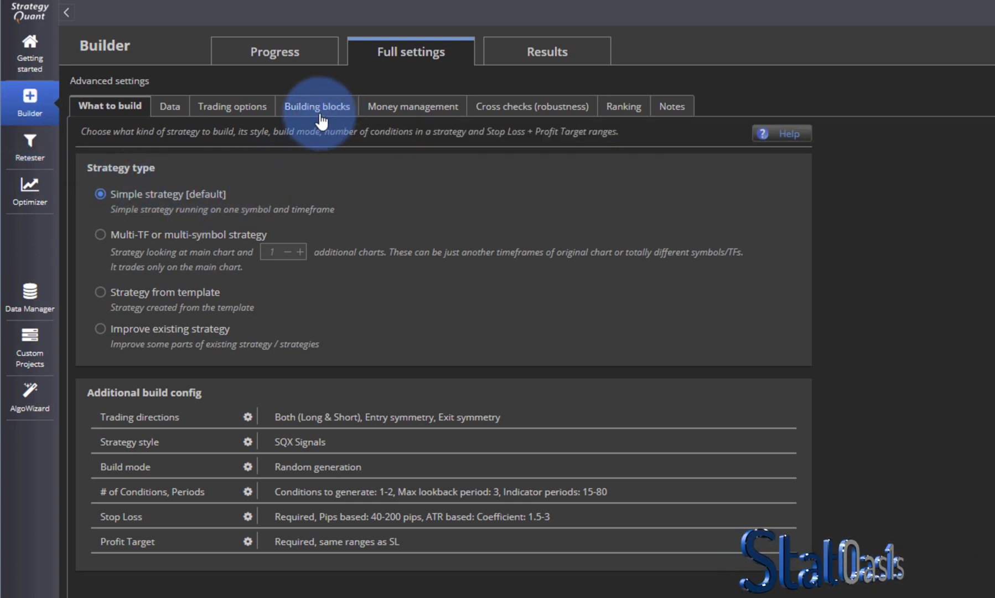
mouse_move(138, 443)
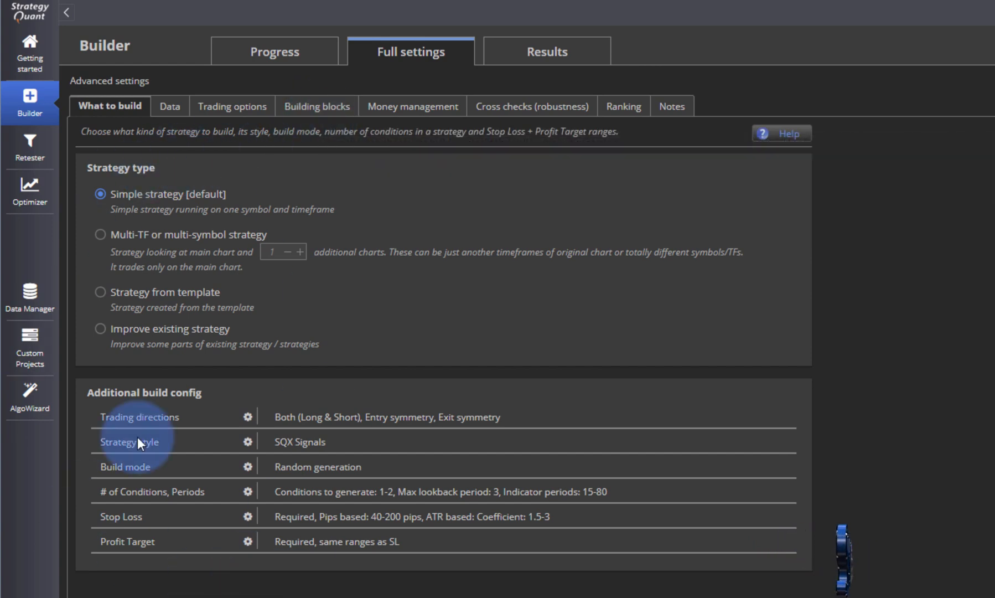
click(316, 107)
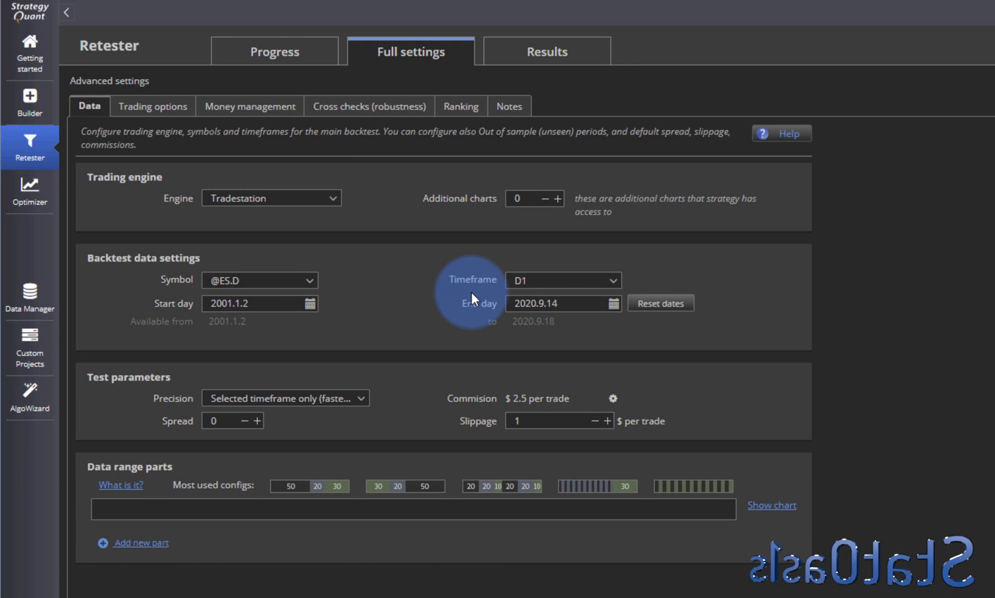
mouse_move(270, 241)
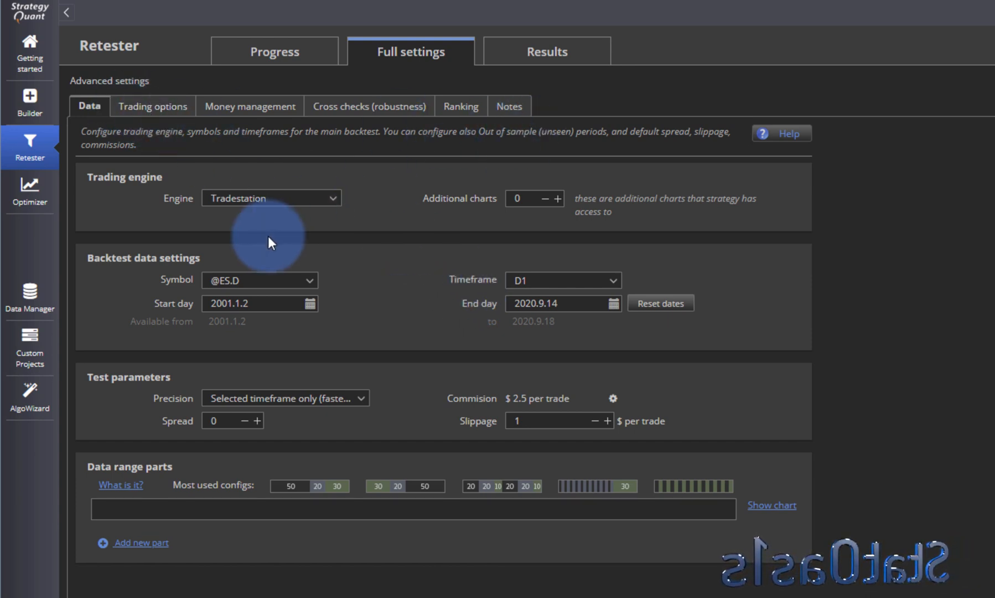
mouse_move(380, 118)
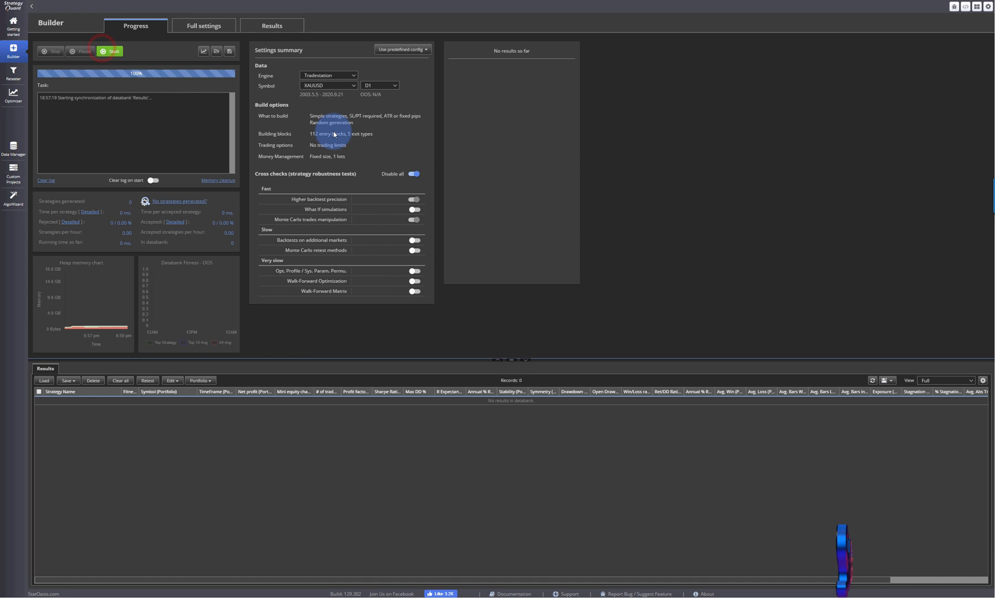
Step: Start the build and stop it after a few seconds, leaving 66 XAUUSD strategies in the databank
click(111, 51)
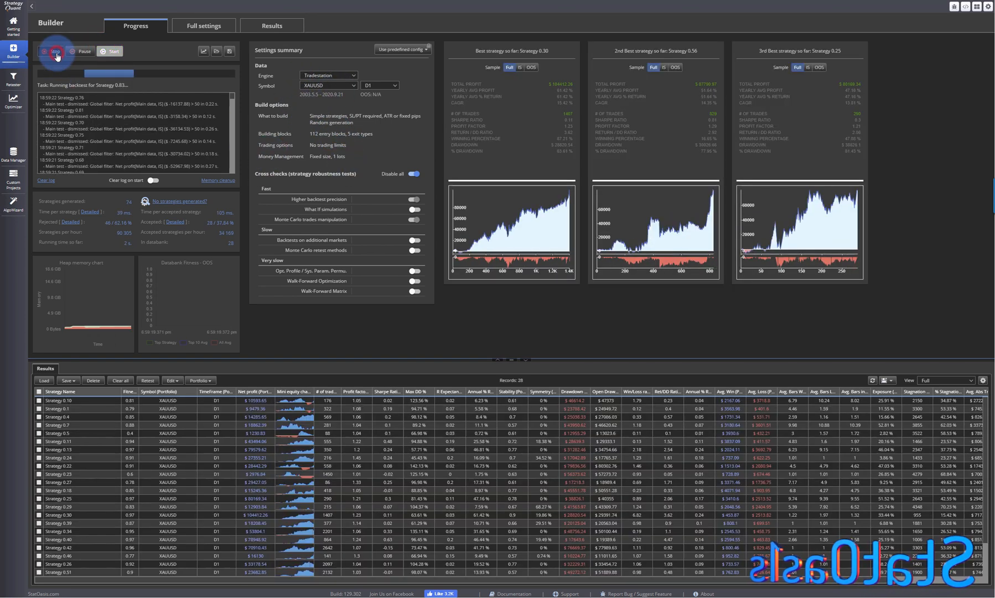
click(54, 51)
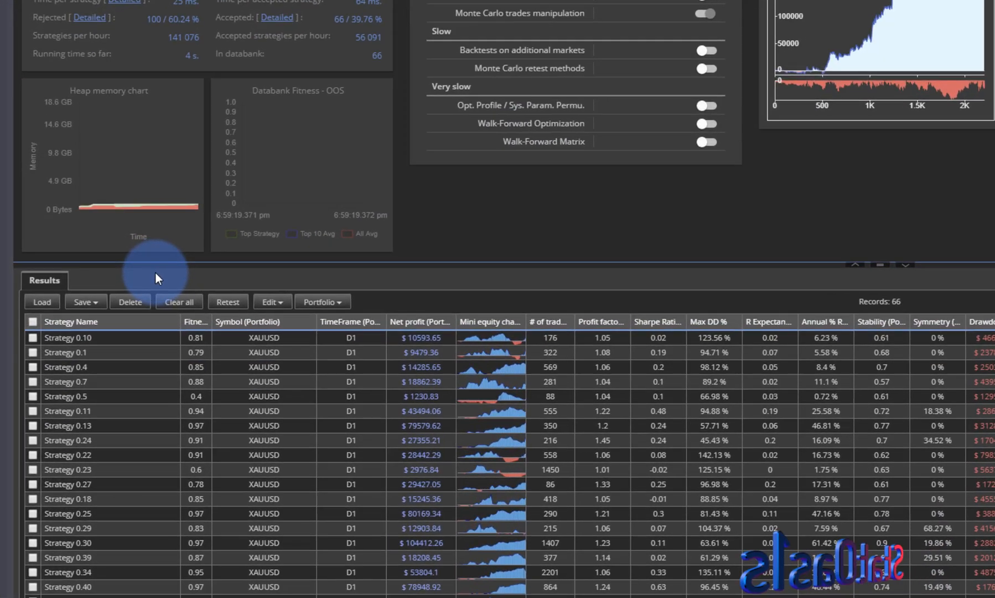
click(33, 352)
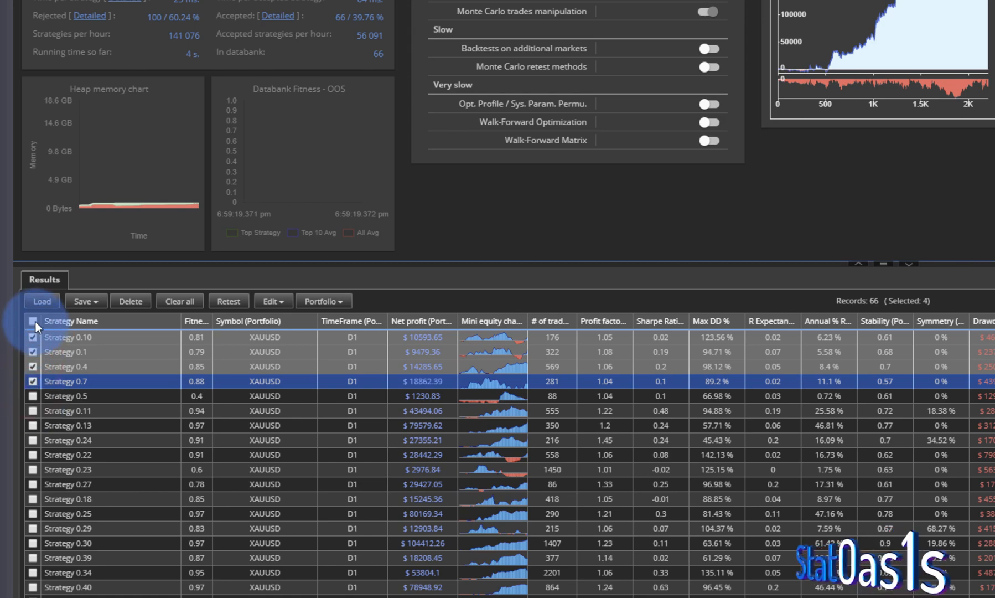
Step: Clear the select-all, tick only Strategy 0.10 and bring up its save options
click(33, 320)
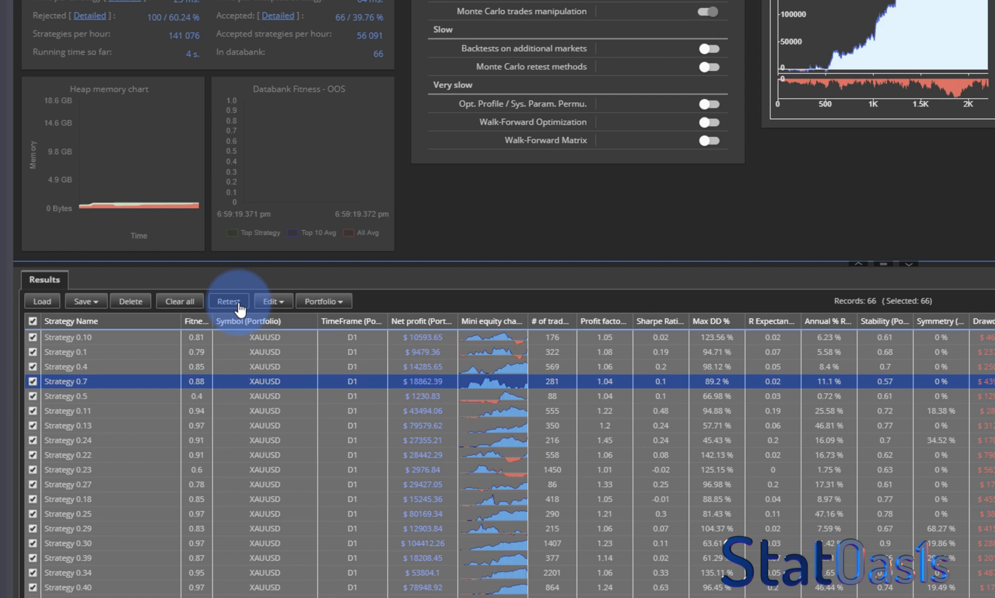
click(33, 320)
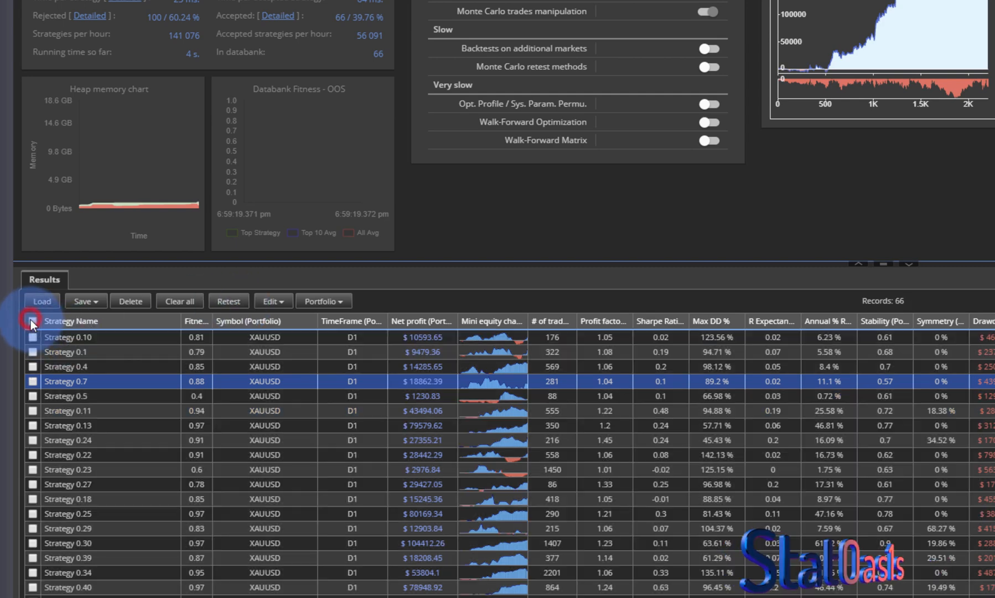
click(33, 336)
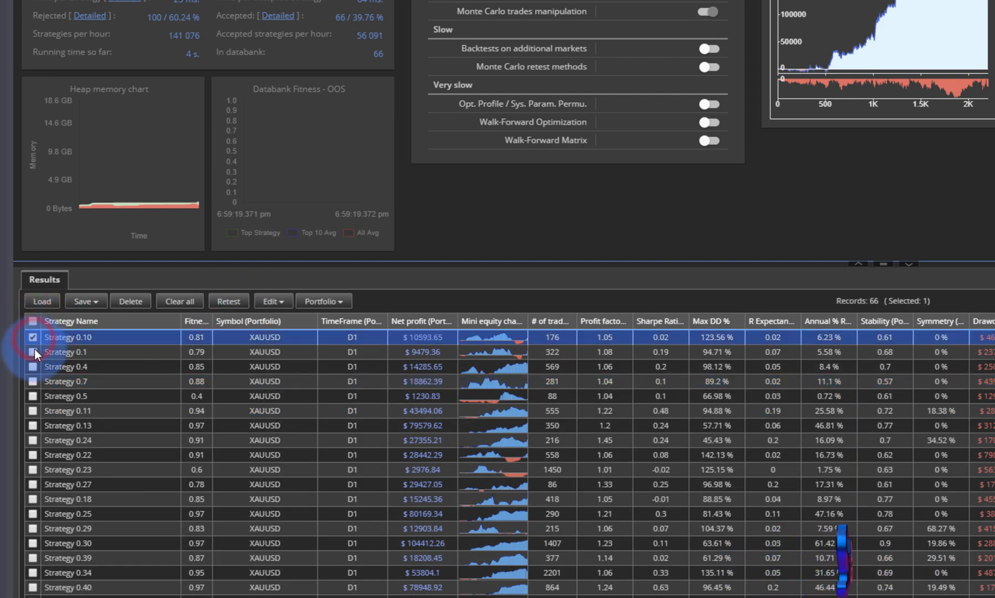
click(83, 300)
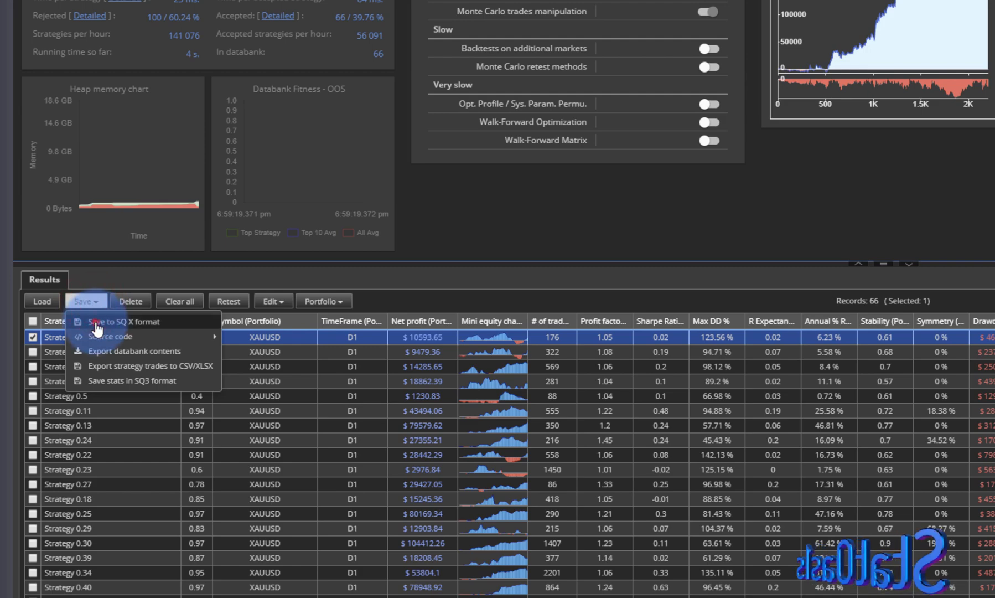
Step: Tick Strategies 0.1, 0.4 and 0.7 alongside 0.10 and request a Retest of the four
click(126, 322)
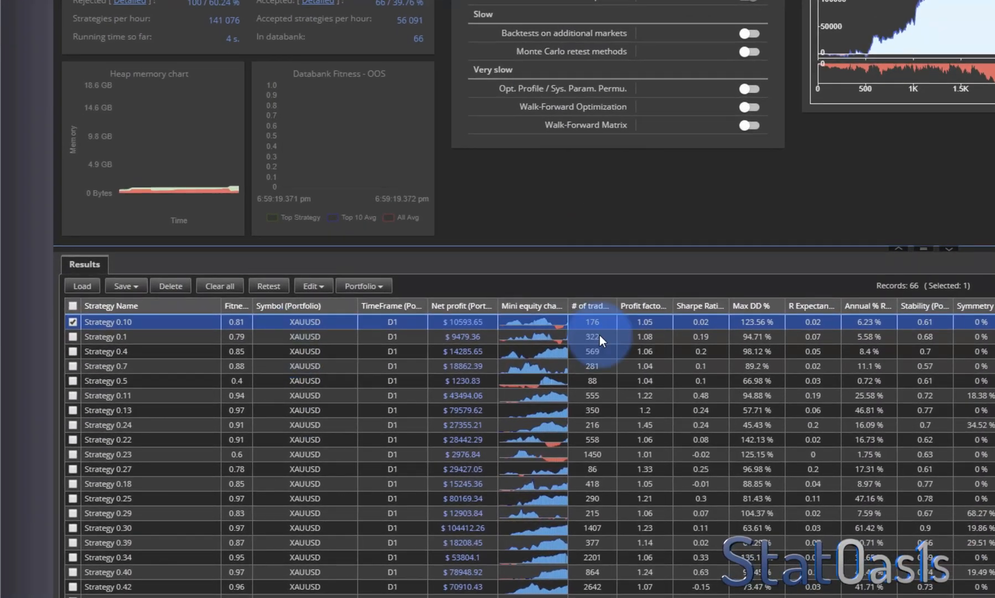
click(72, 351)
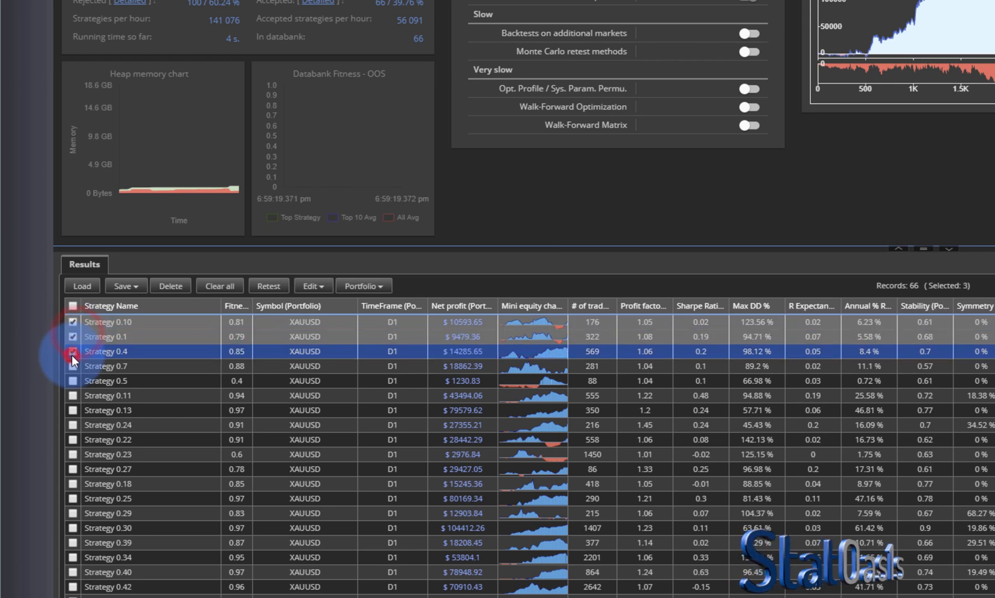
click(72, 366)
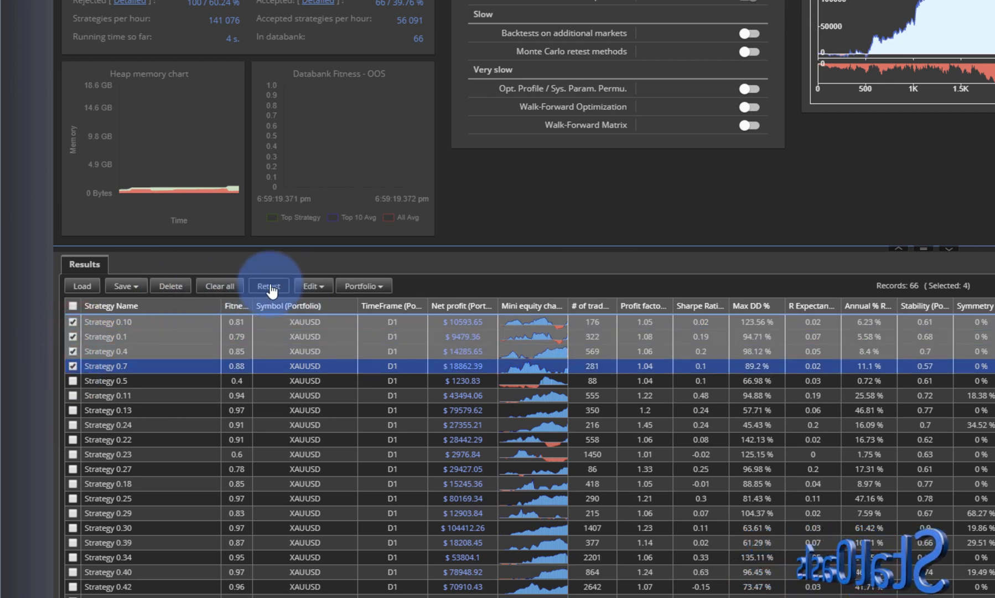
click(269, 286)
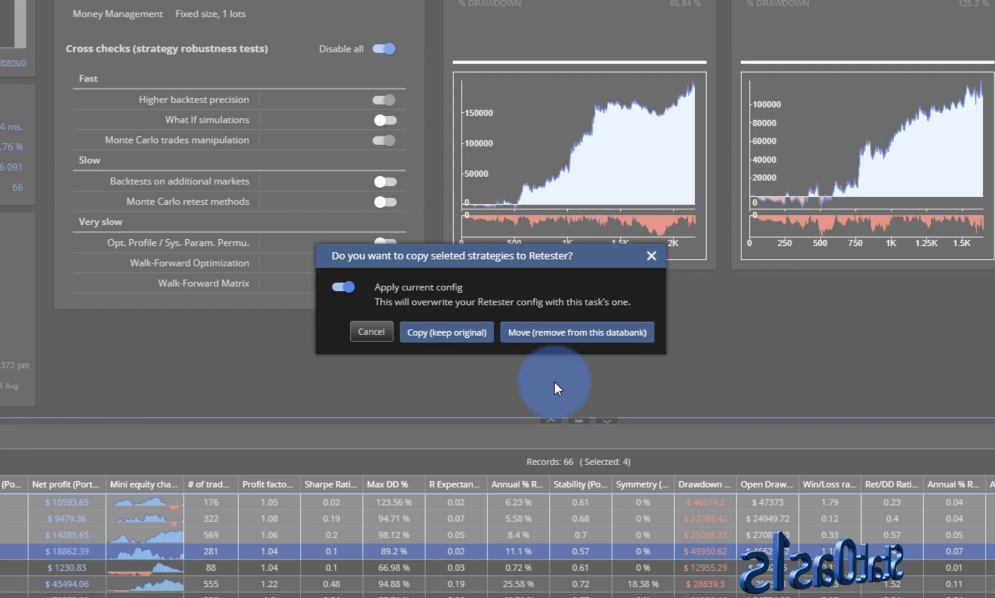
mouse_move(464, 303)
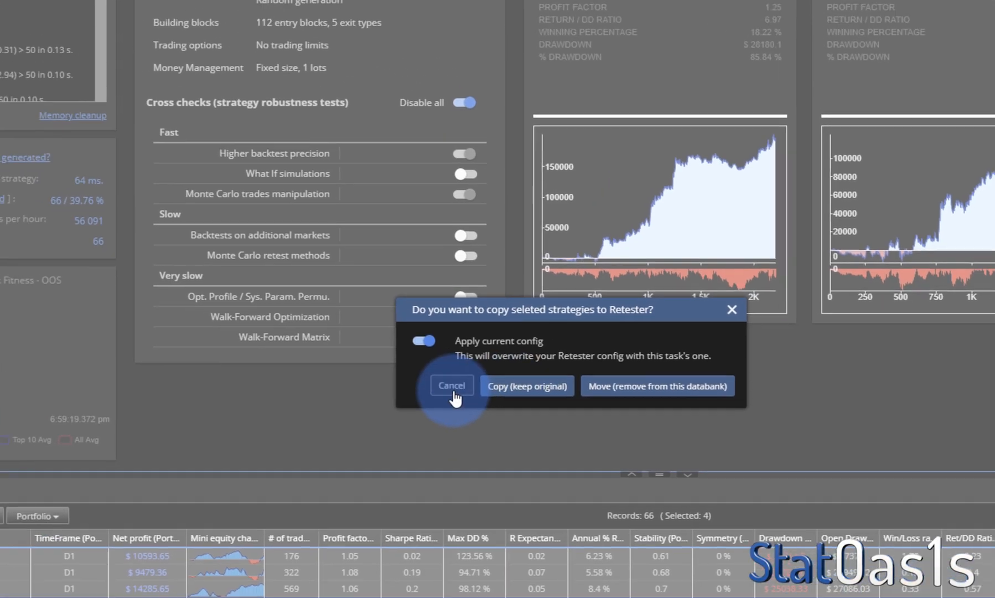
Step: Cancel the copy-to-Retester prompt
click(451, 385)
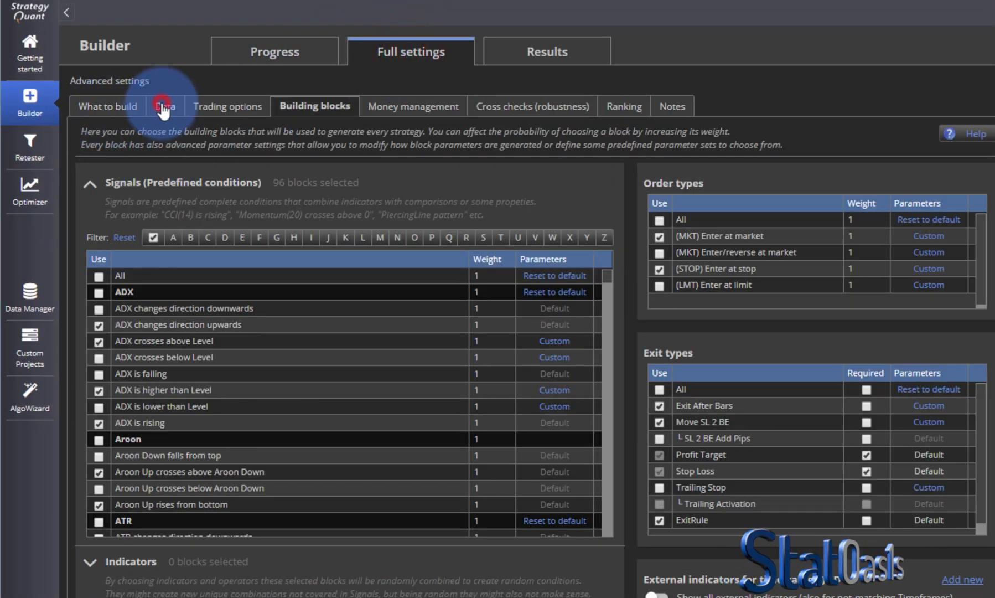
Step: Set the Builder's backtest end date to 4 September 2012 in Data, then go to the Retester
click(227, 106)
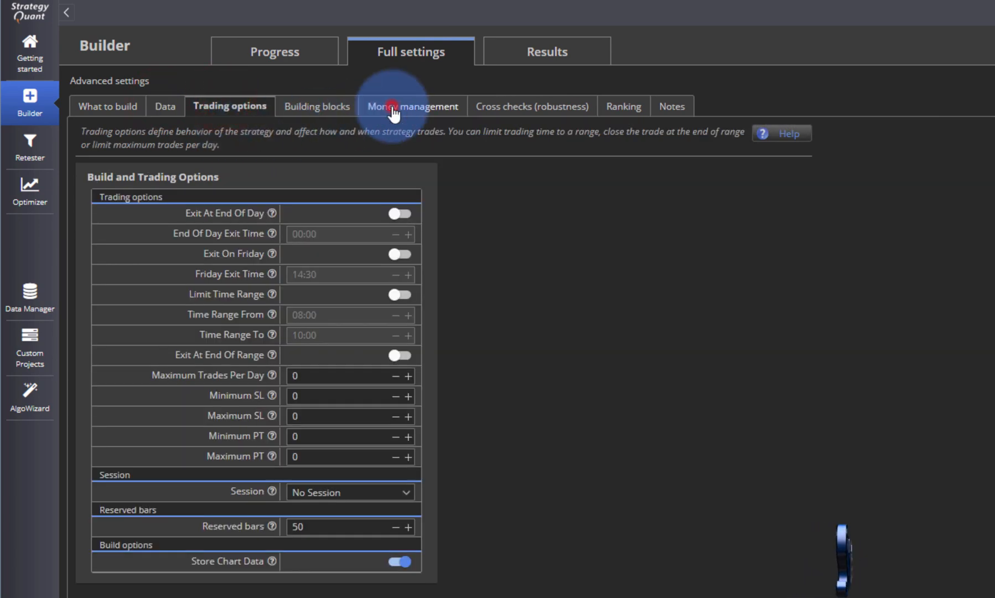
click(412, 107)
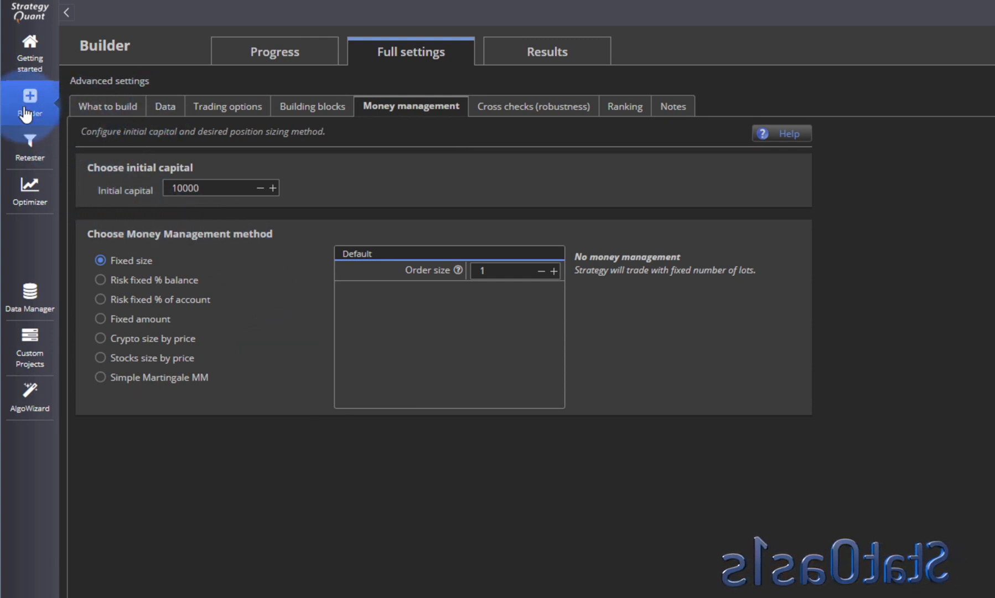
click(165, 106)
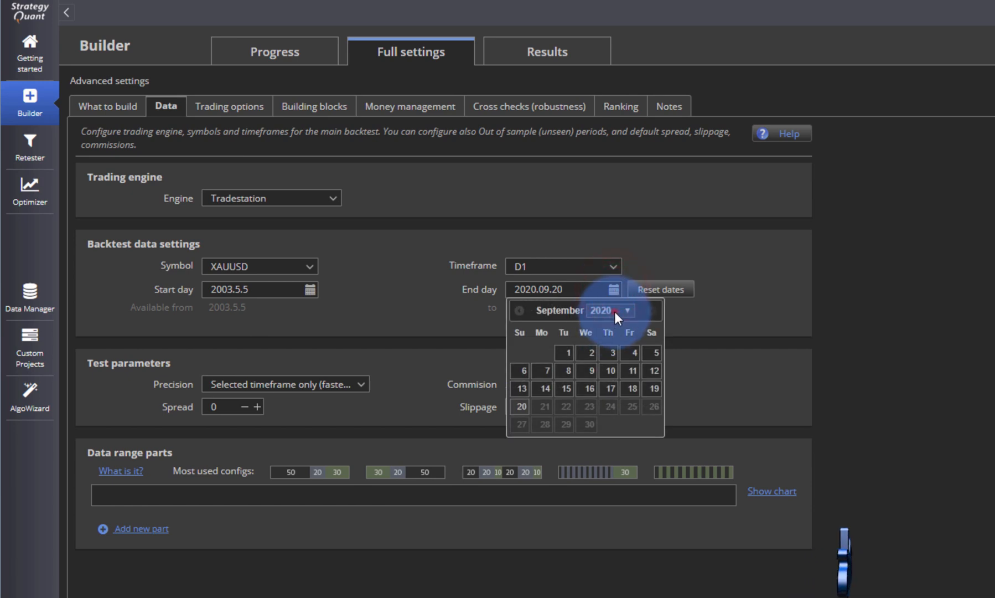
click(614, 314)
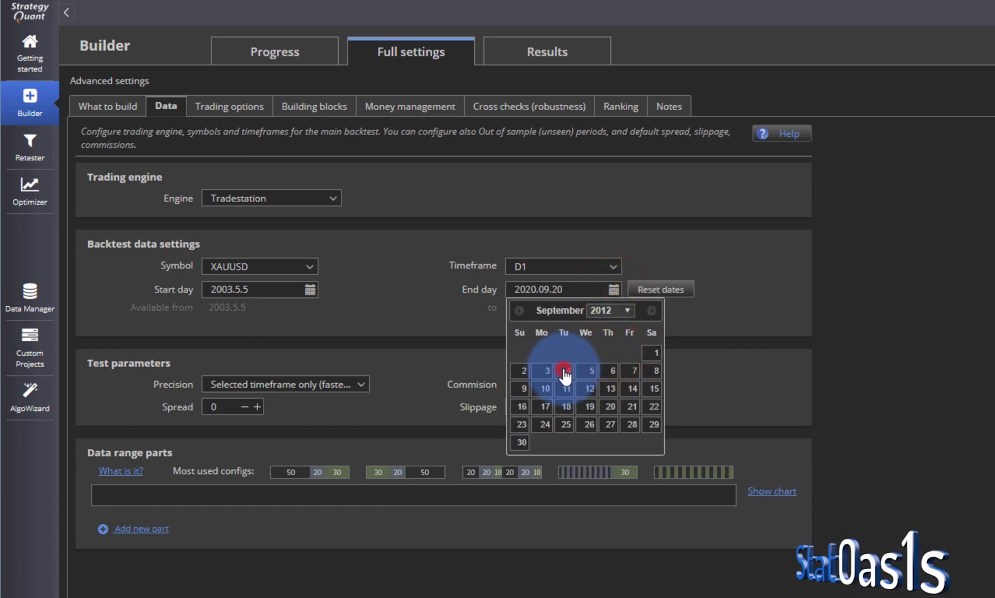
click(563, 369)
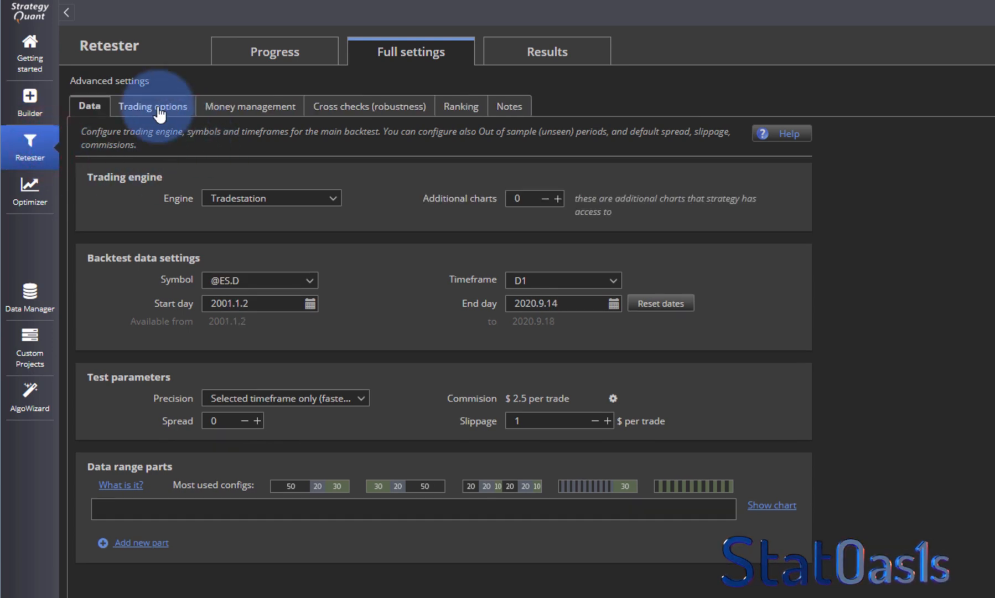
click(660, 302)
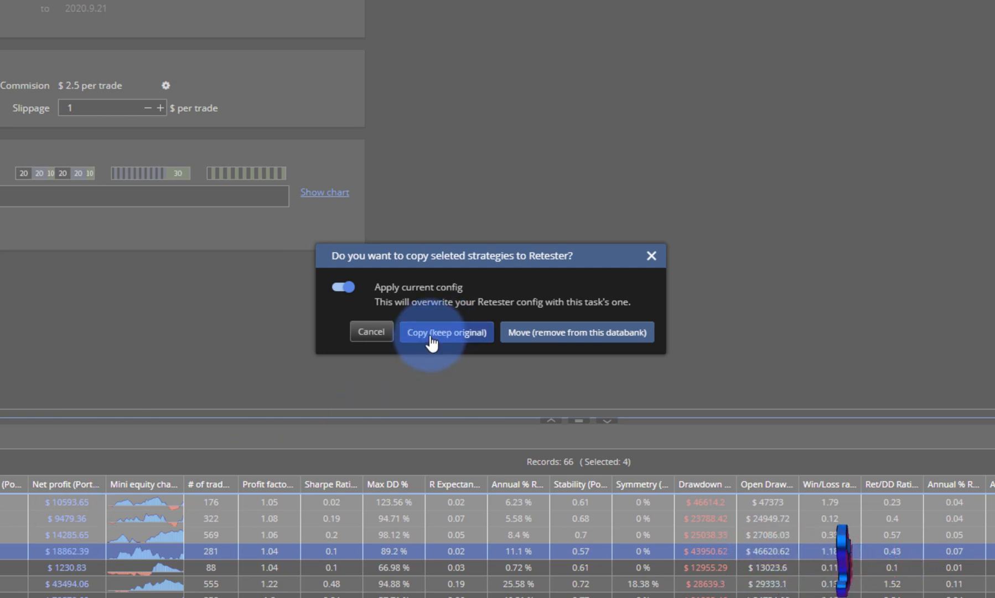
Step: Copy the four strategies to the Retester with 'Copy (keep original)' and the current config applied
click(445, 331)
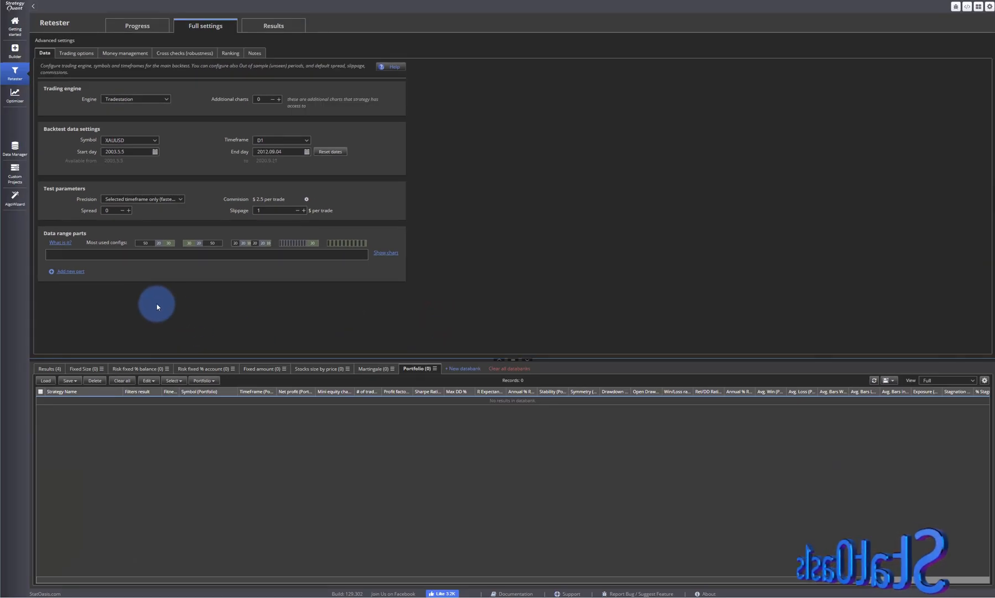
click(14, 52)
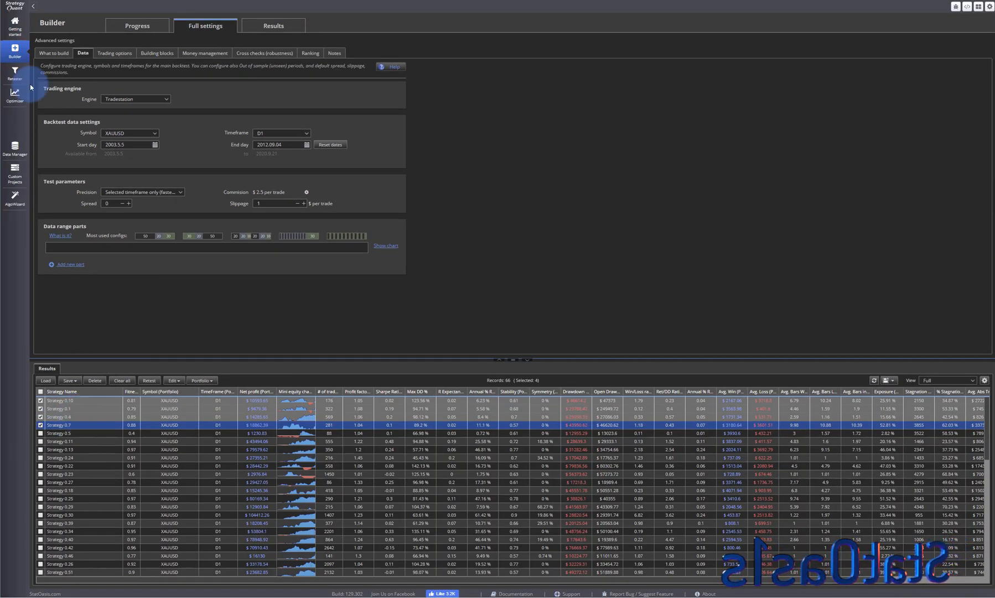
Step: Confirm the Retester's Results databank lists the four copied XAUUSD D1 strategies, comparing with the Builder
click(15, 74)
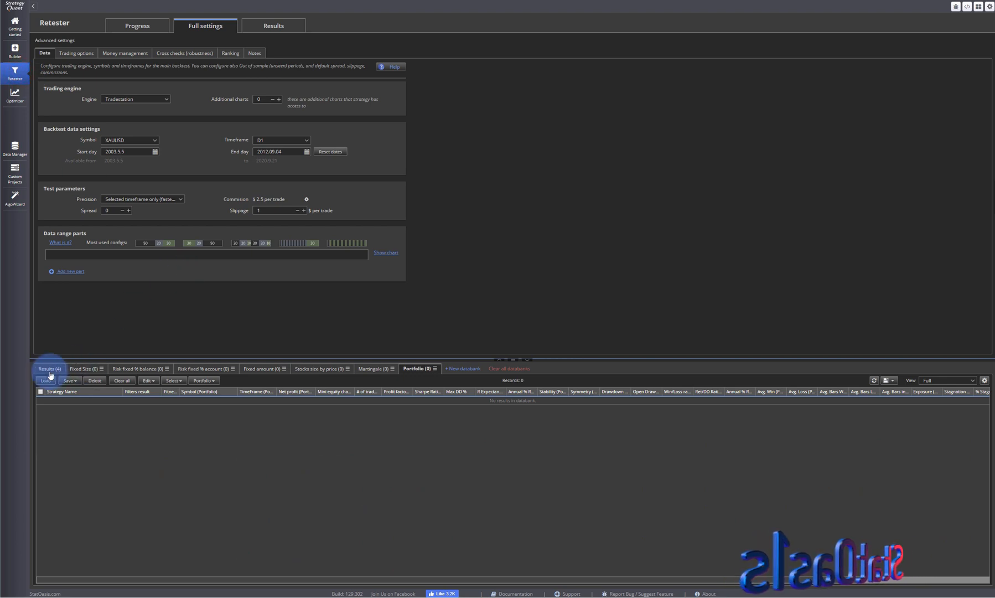
click(49, 369)
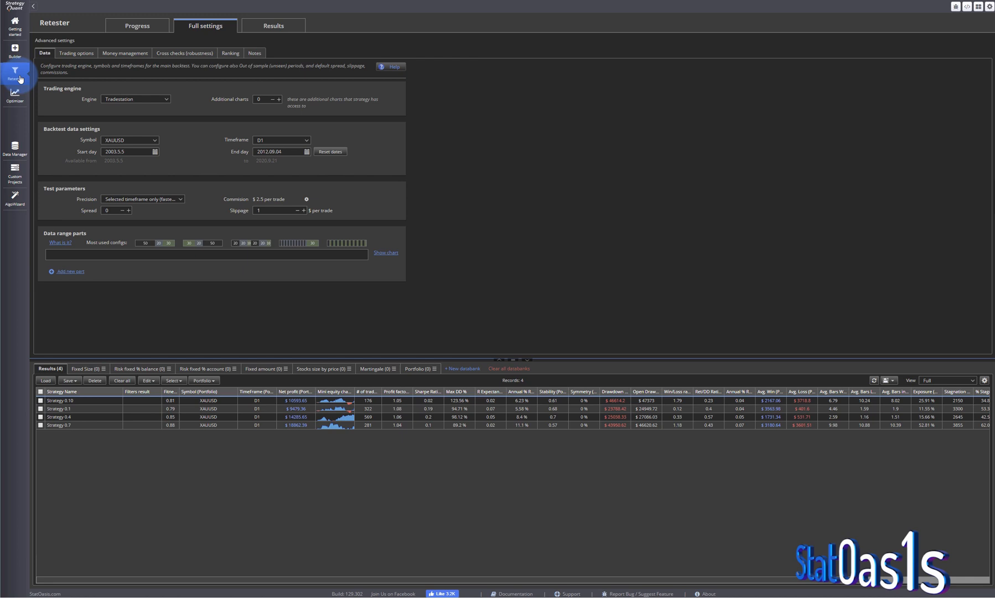
click(15, 50)
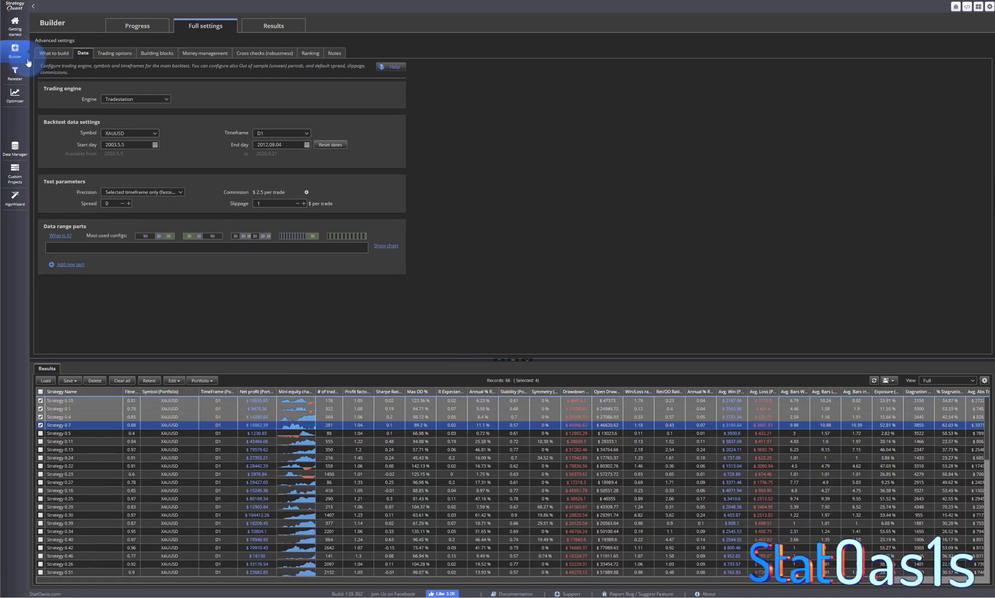
click(157, 53)
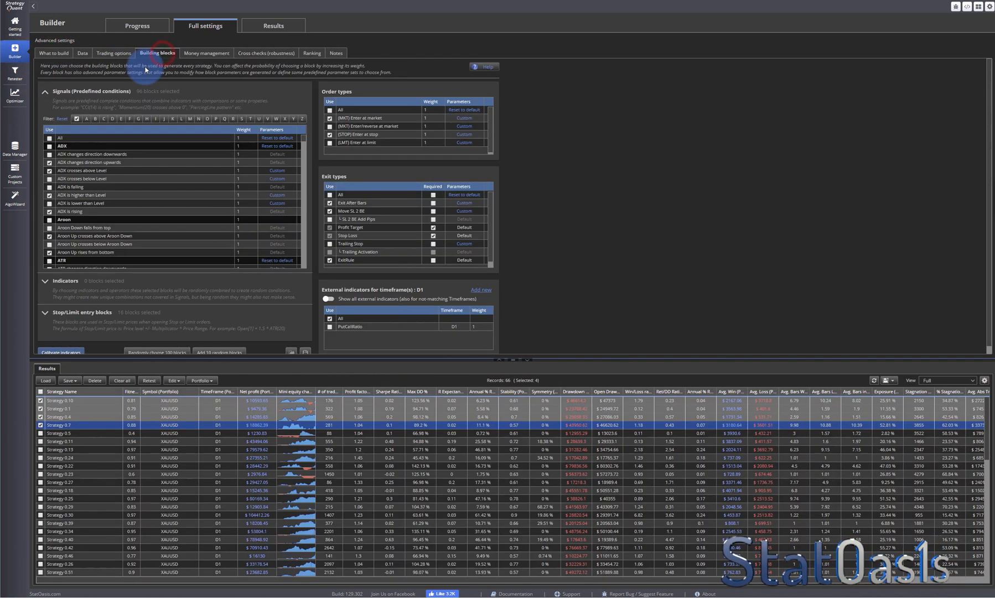
click(14, 72)
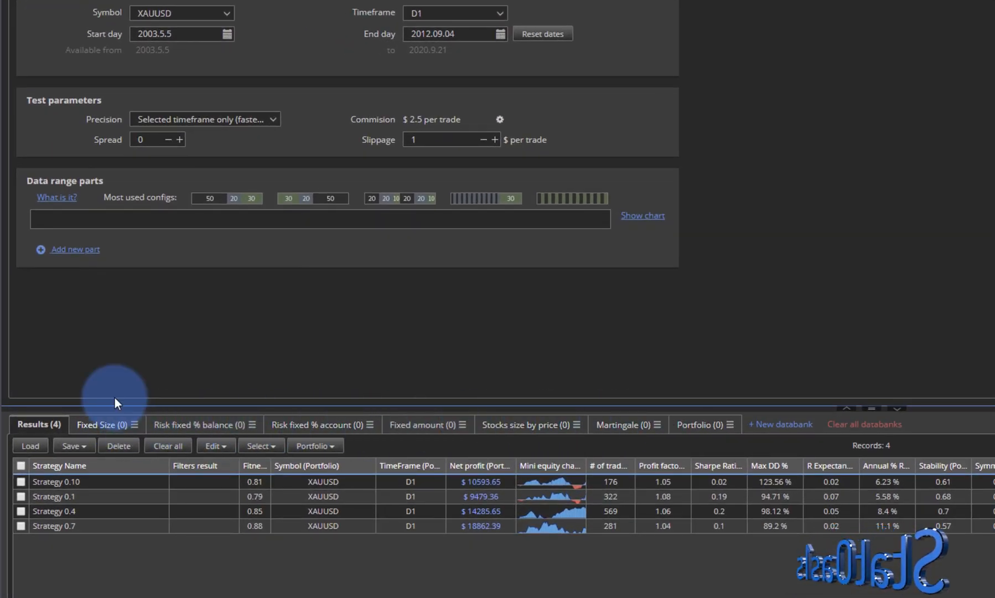
mouse_move(780, 432)
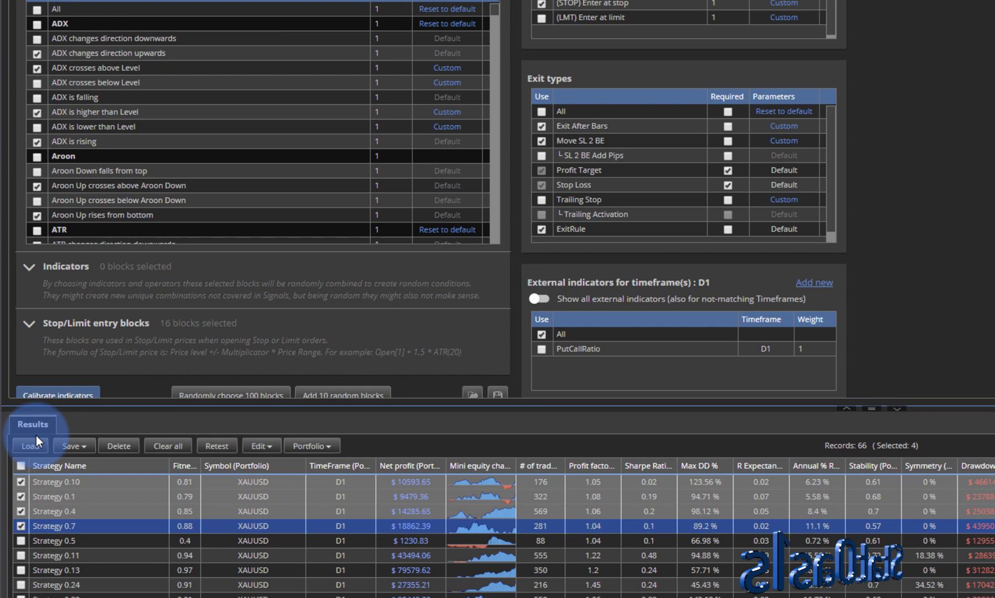
click(30, 445)
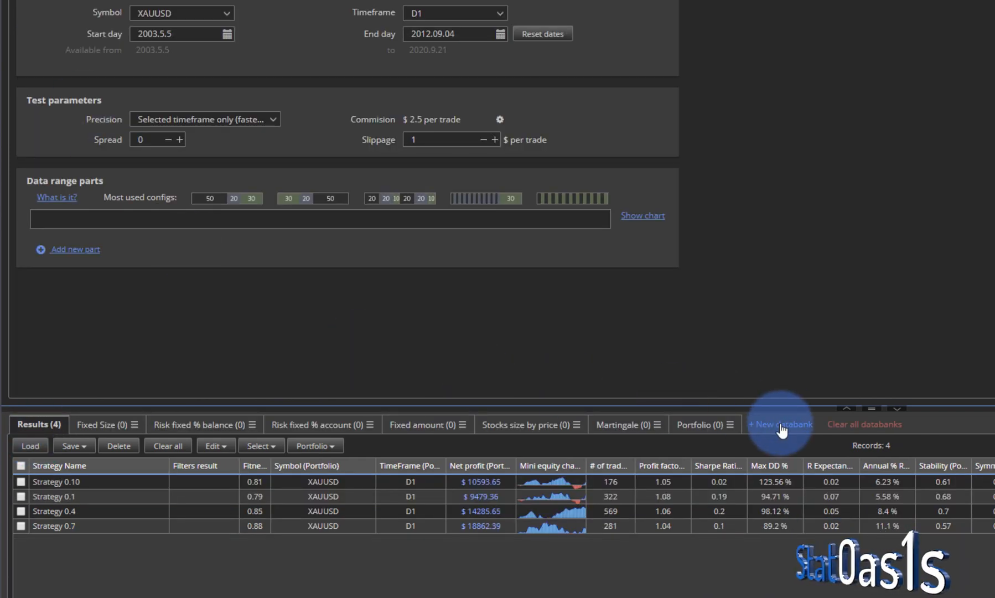
Step: Create an empty Retester databank named 'test 1' and look inside it
click(780, 424)
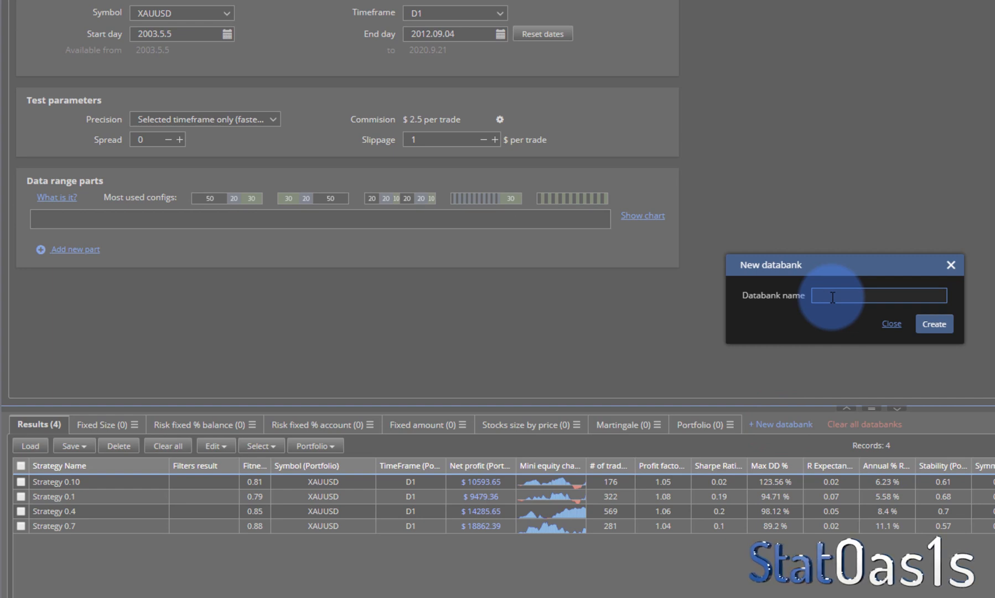
text(test 1)
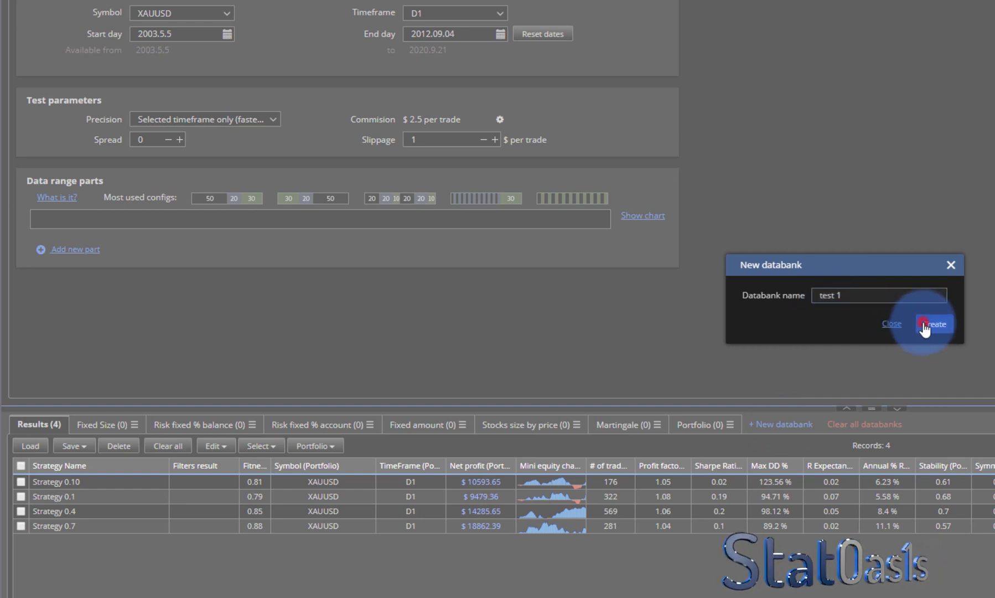
click(933, 323)
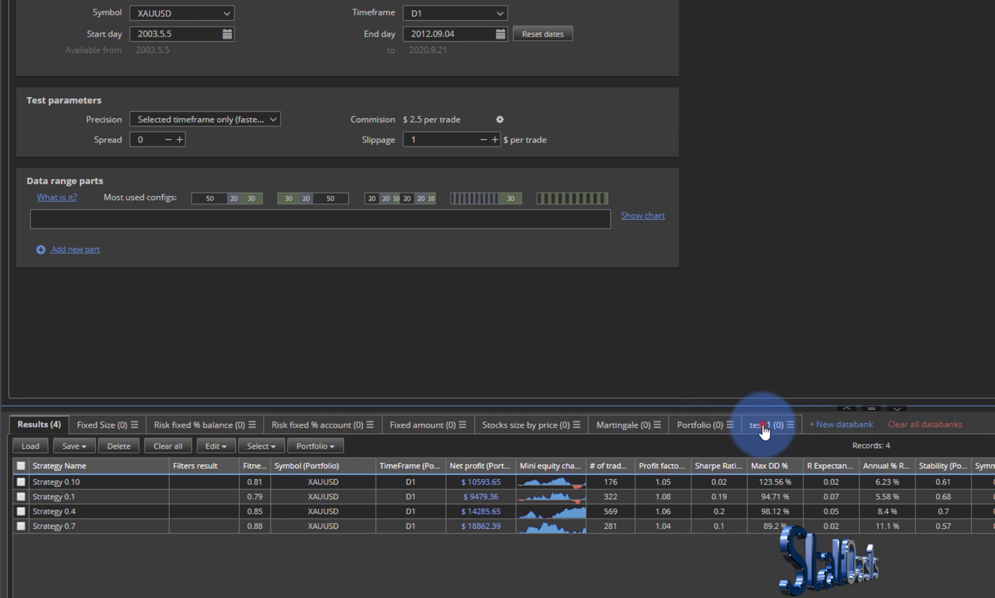
click(766, 425)
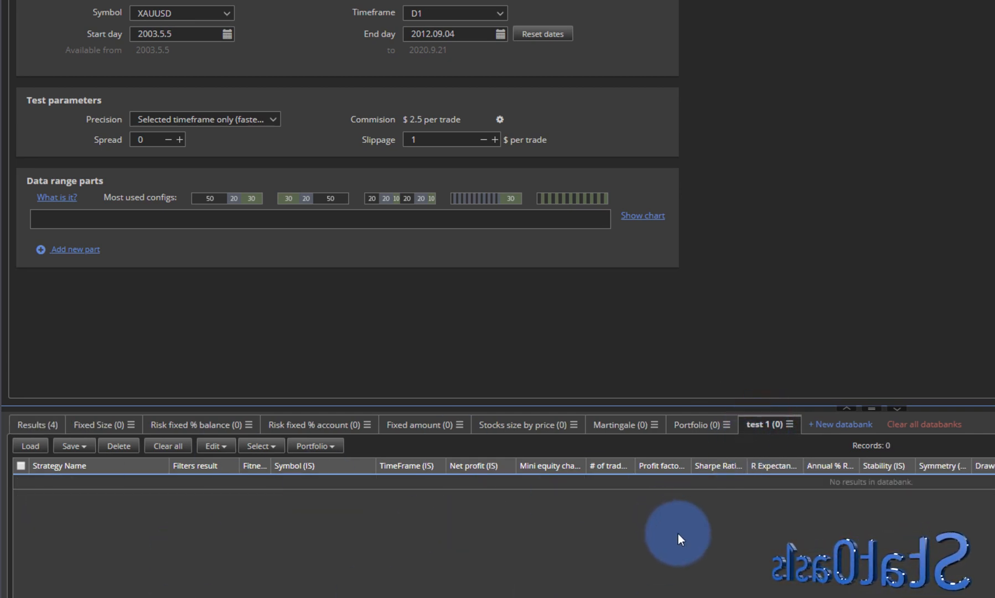
mouse_move(43, 506)
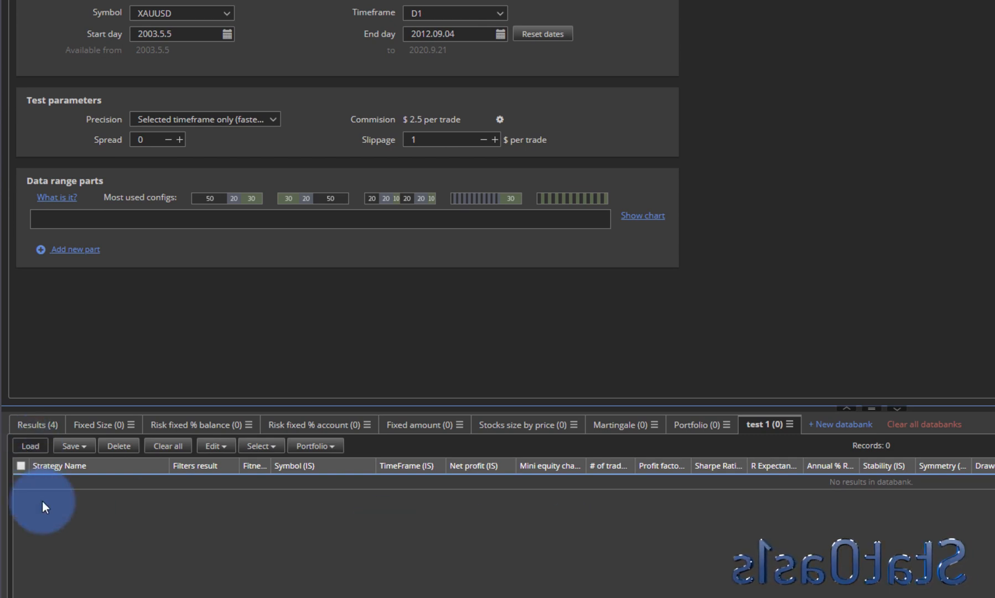
click(37, 424)
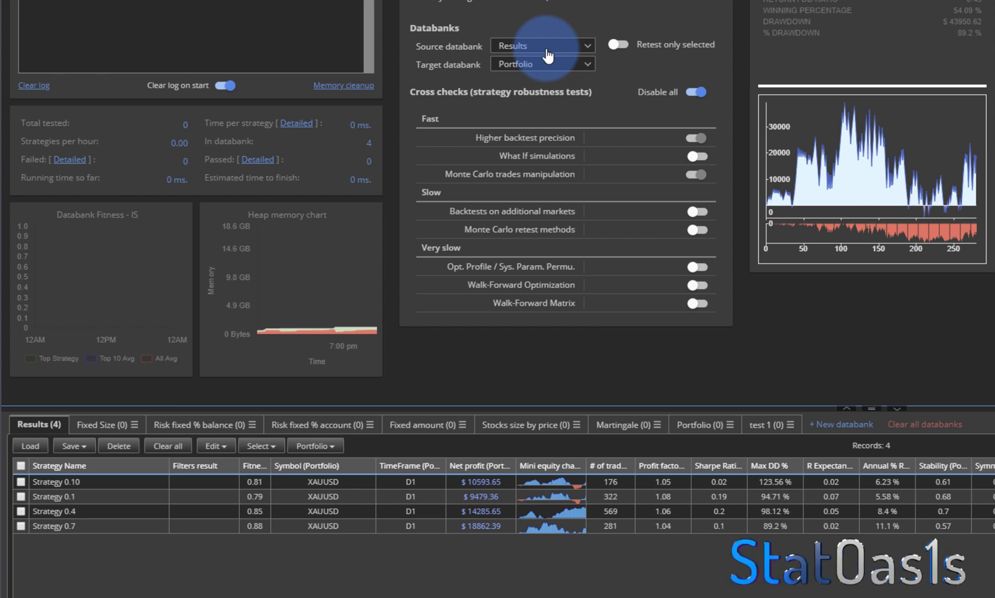
Step: Set the Retester's target databank to test 1, with Results as the source
click(541, 63)
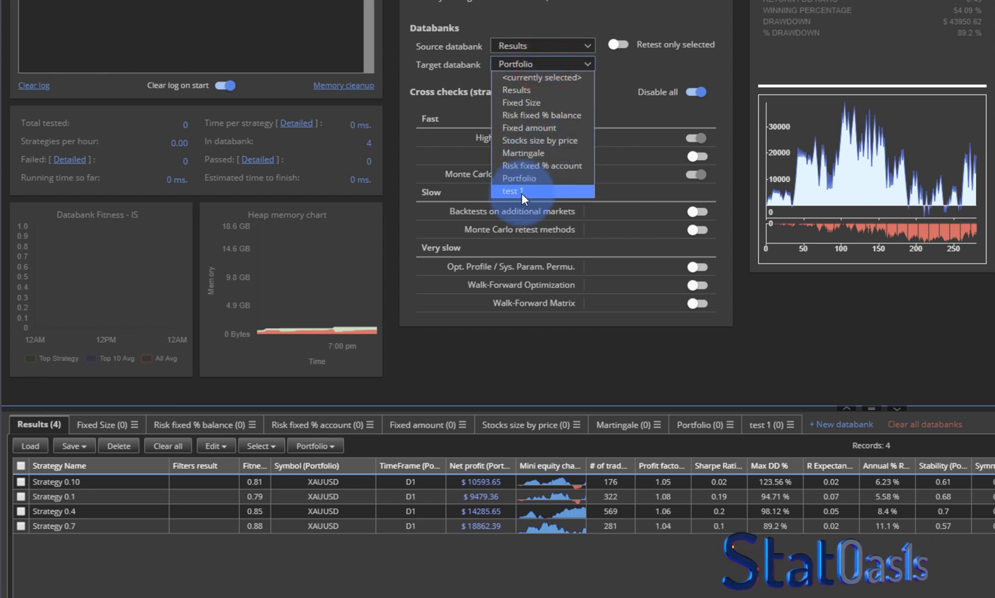
click(520, 192)
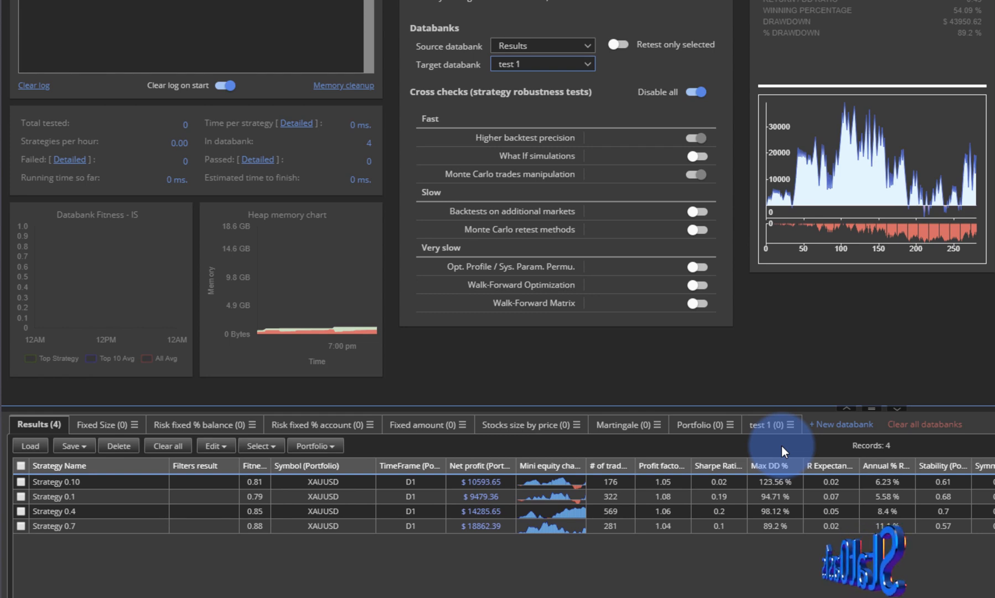
mouse_move(769, 425)
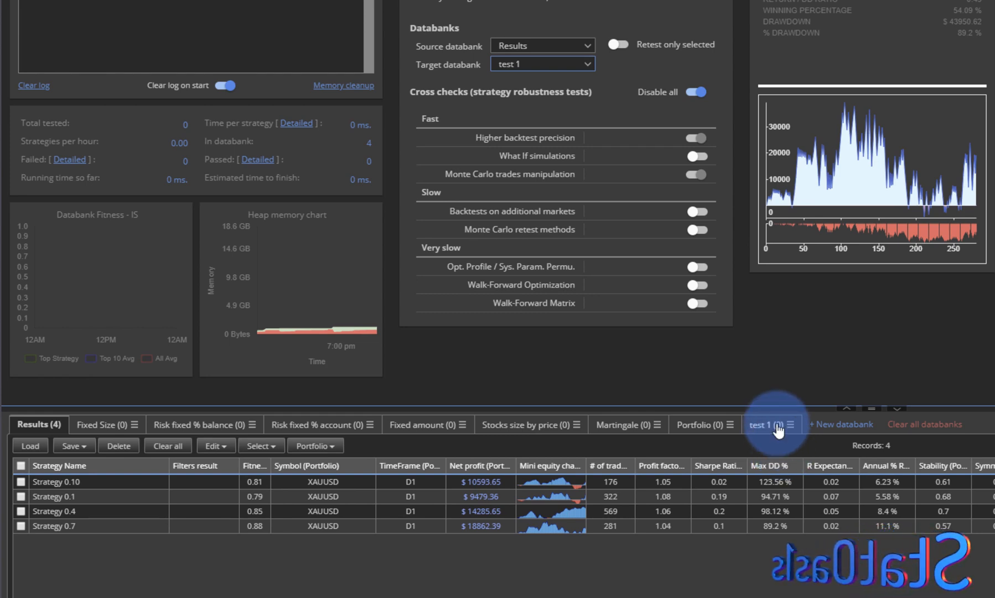
click(764, 425)
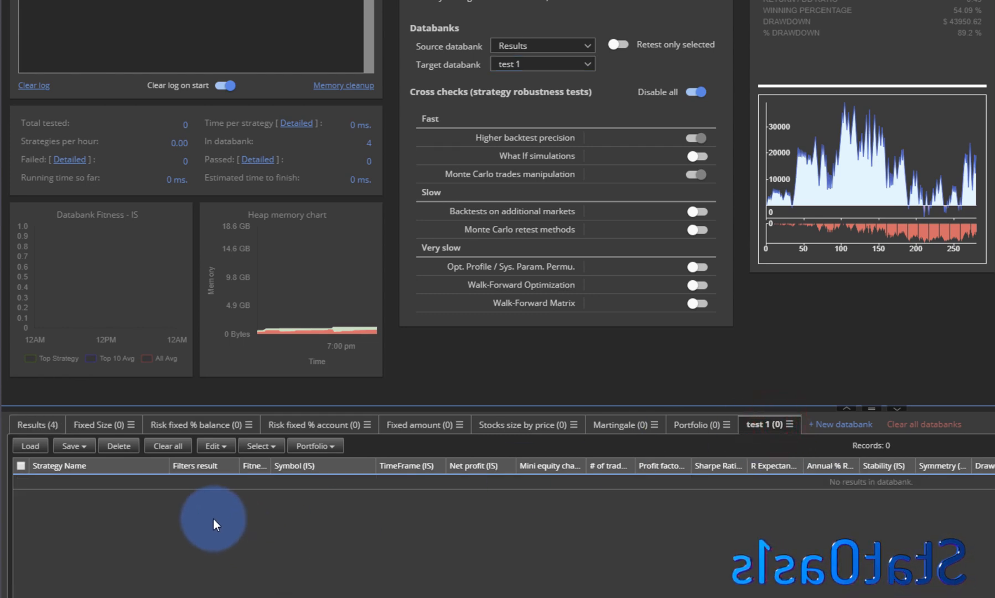
click(29, 445)
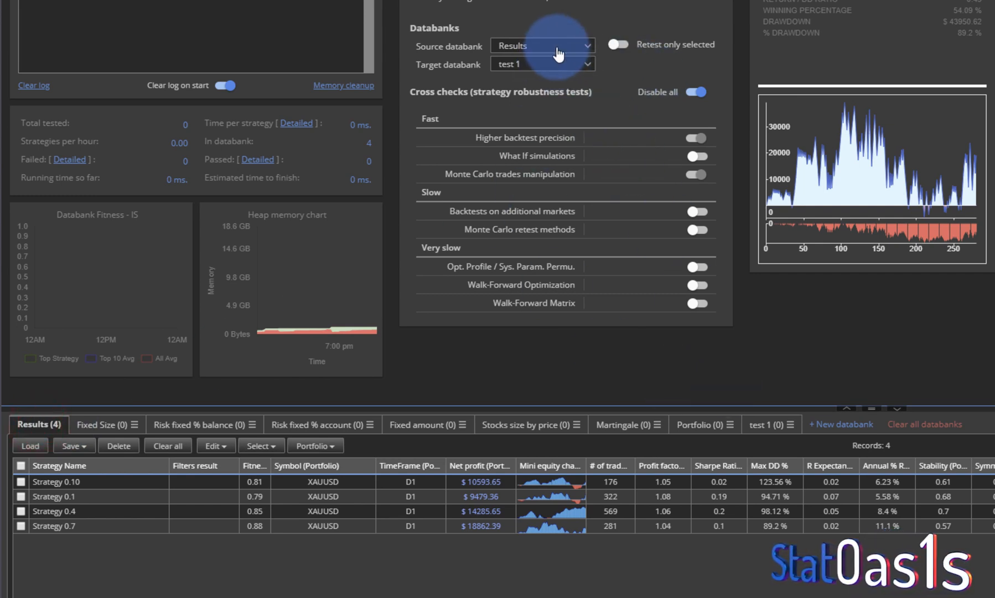
Step: Run the retest so test 1 holds a passed copy of Strategy 0.10, then go to Full settings
click(542, 45)
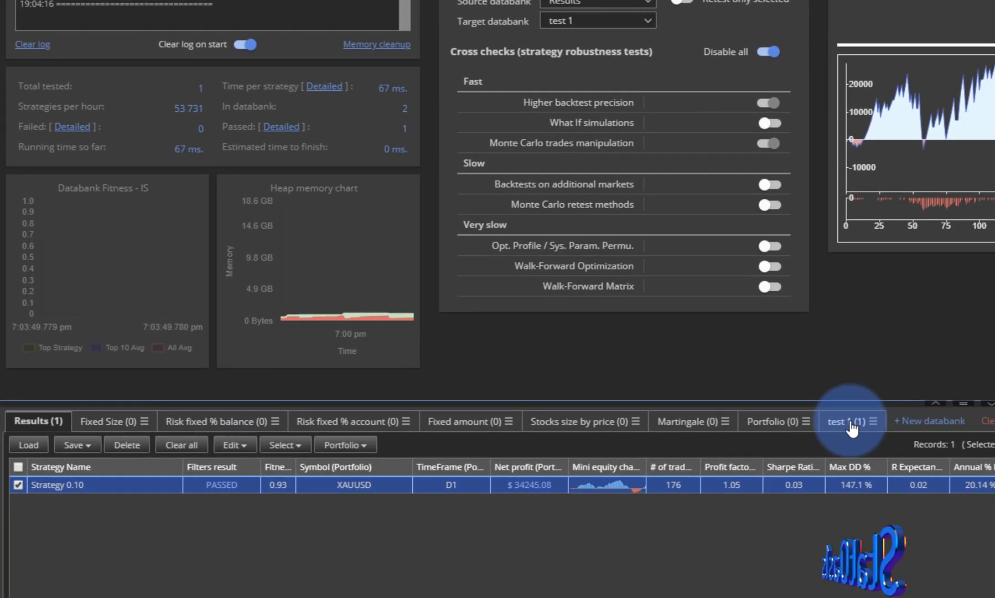
click(843, 421)
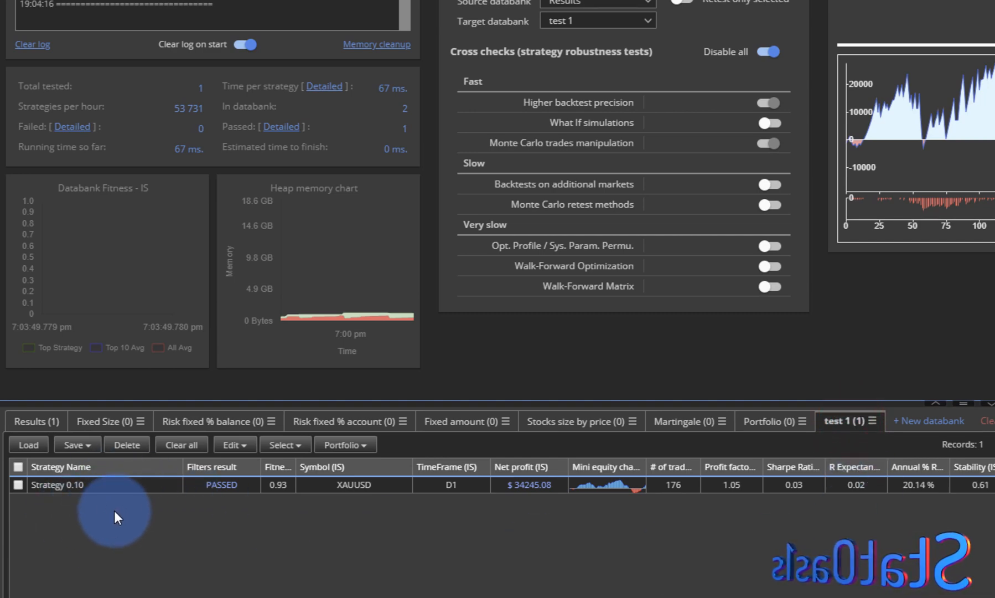
click(405, 34)
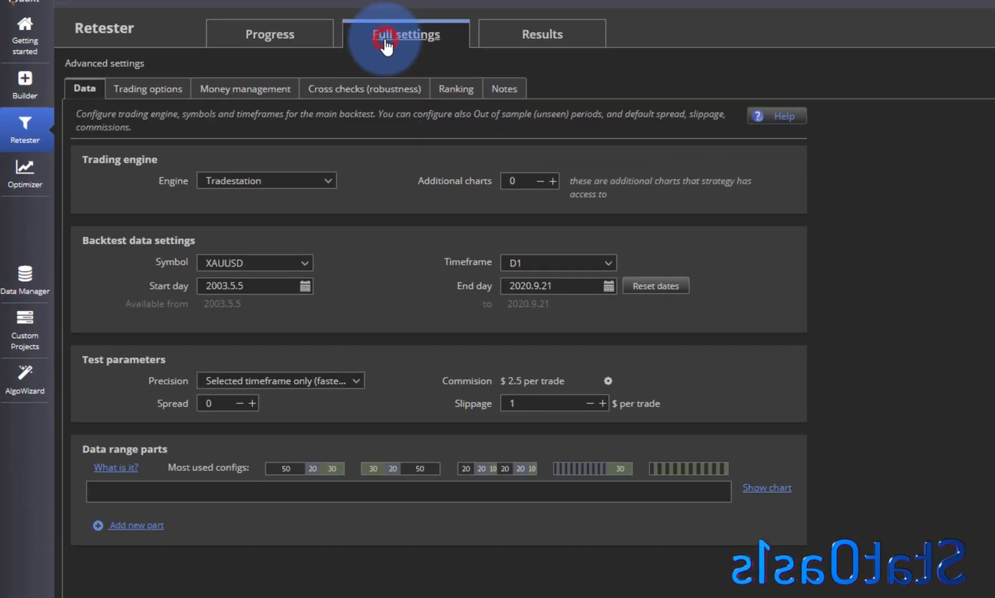
Step: Keep Fixed size money management with order size 22 and rerun the retest into test 1
click(245, 89)
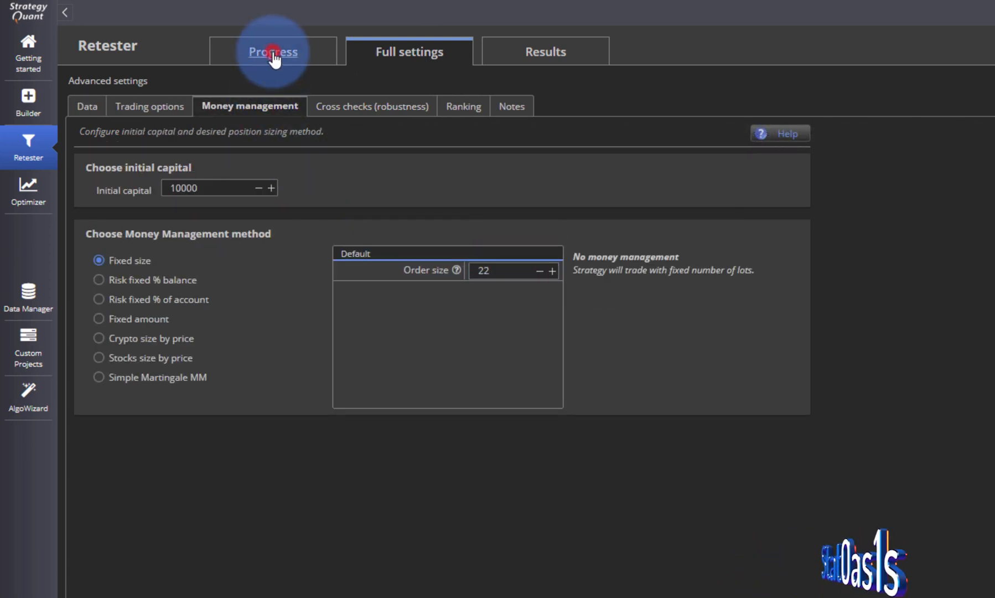
click(272, 51)
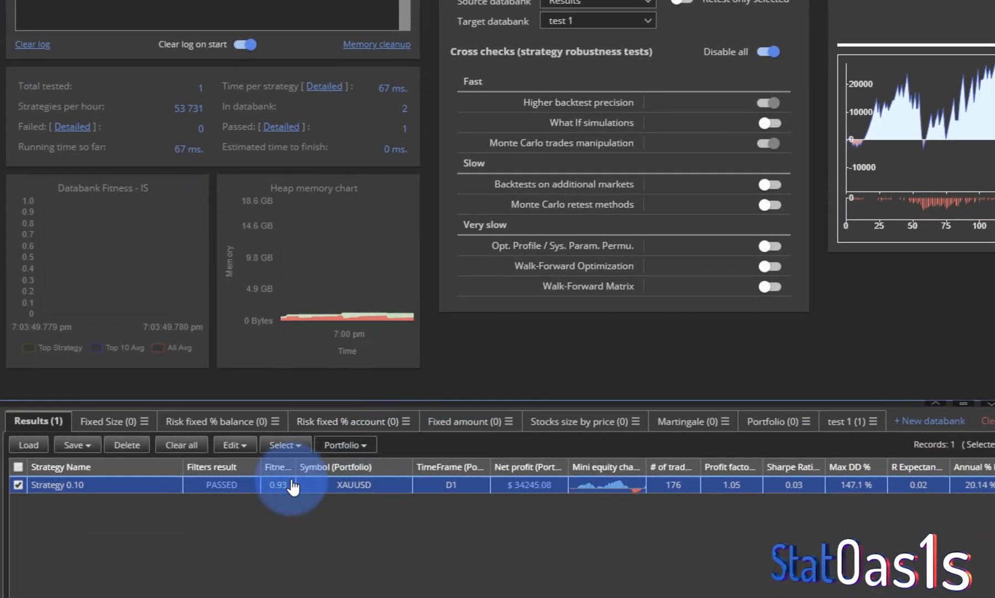
click(845, 420)
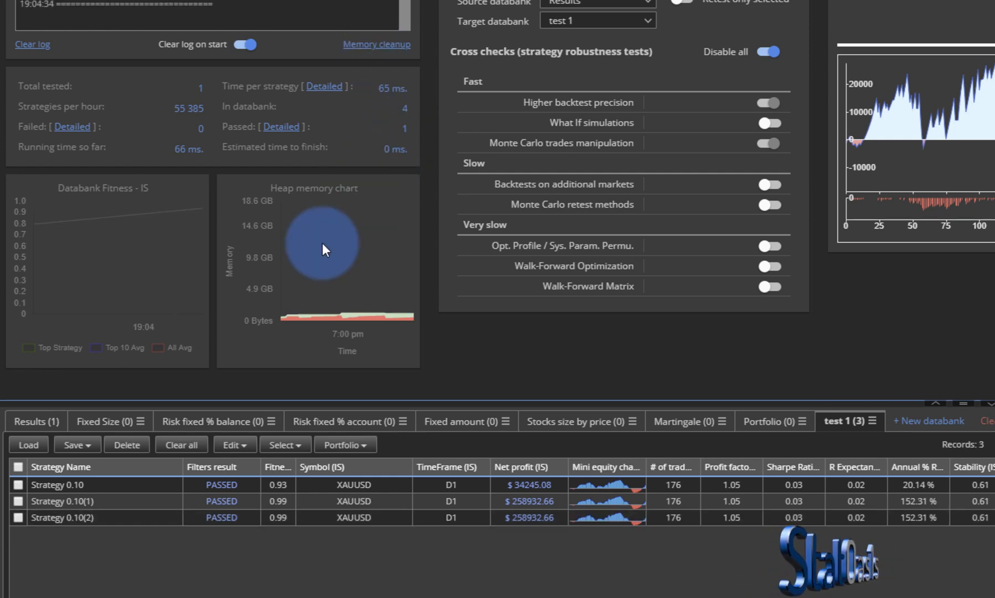
mouse_move(140, 564)
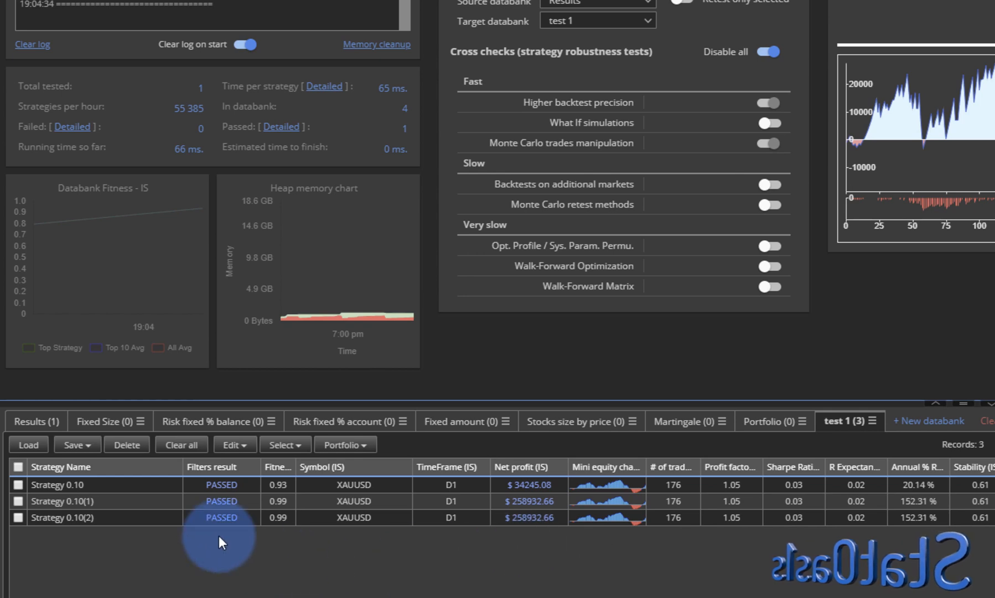
mouse_move(182, 547)
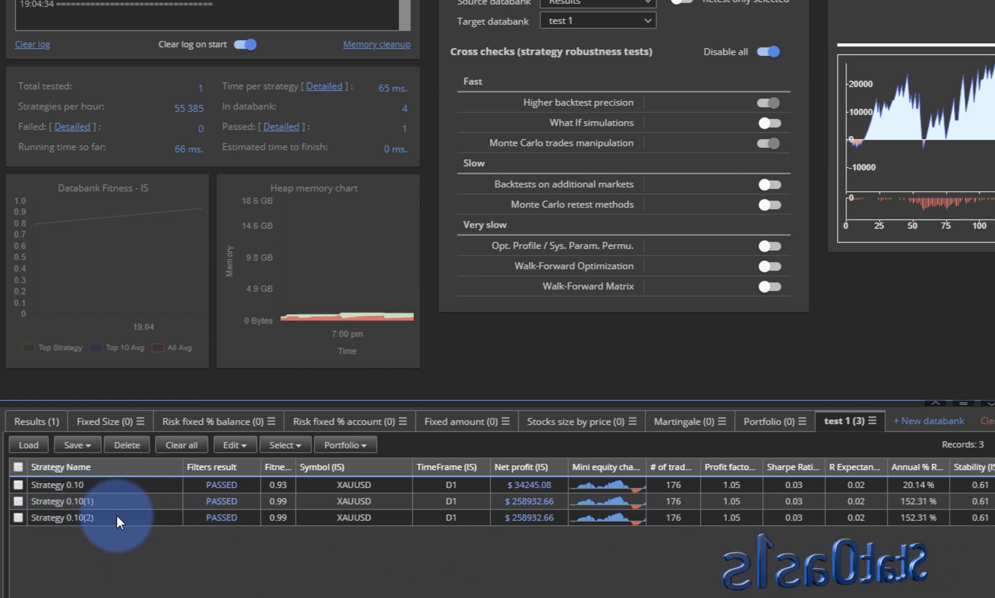
Step: Leave the Retester's full settings and return to the Builder's 'What to build' strategy-type settings
click(62, 516)
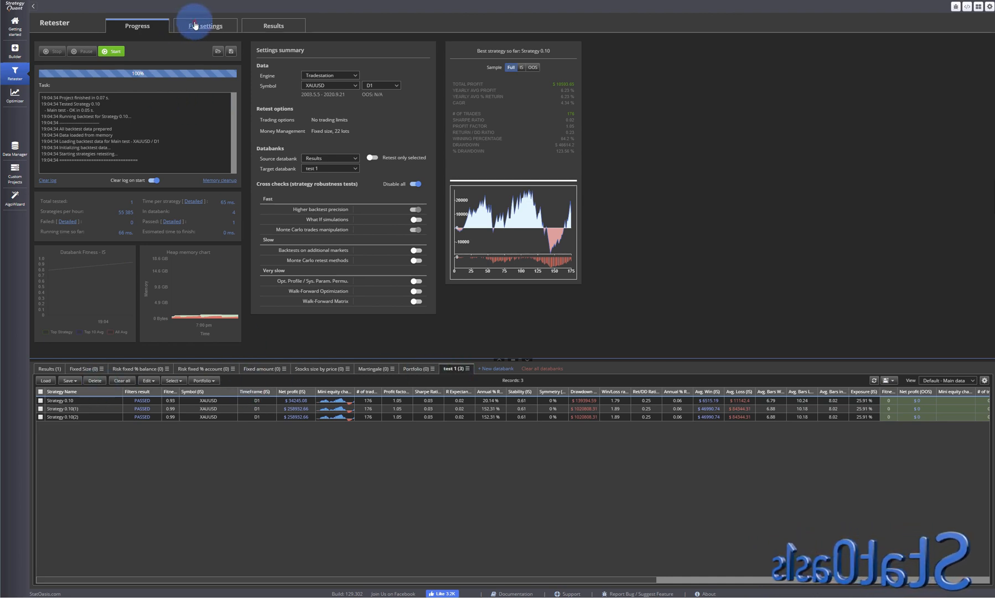
click(205, 26)
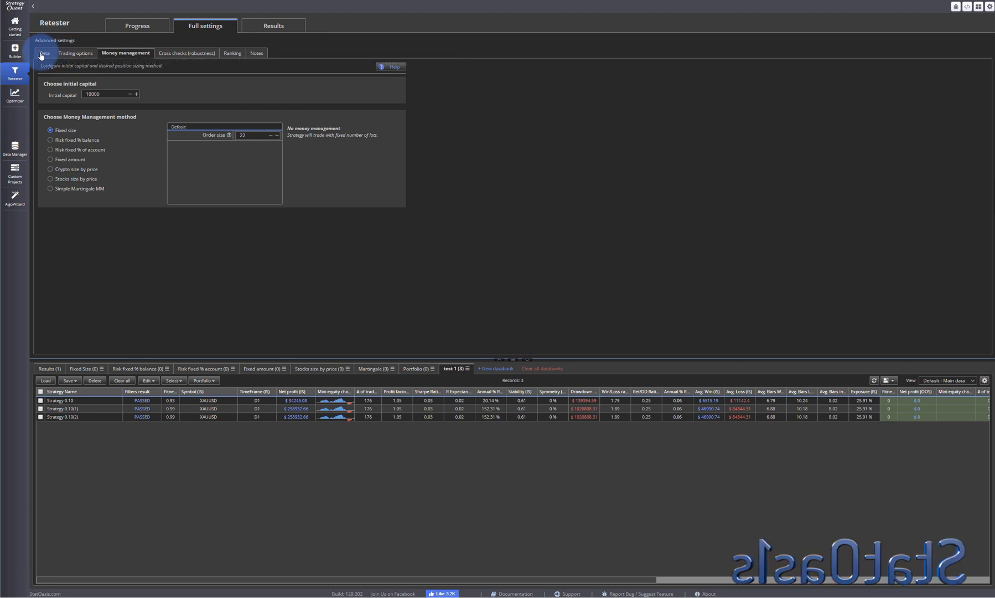
mouse_move(15, 50)
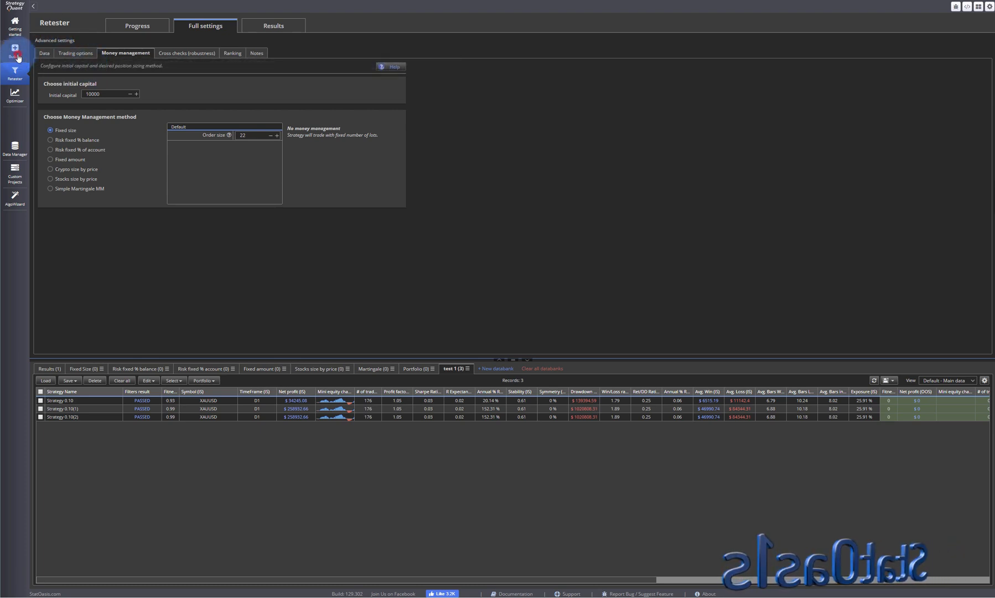
click(14, 51)
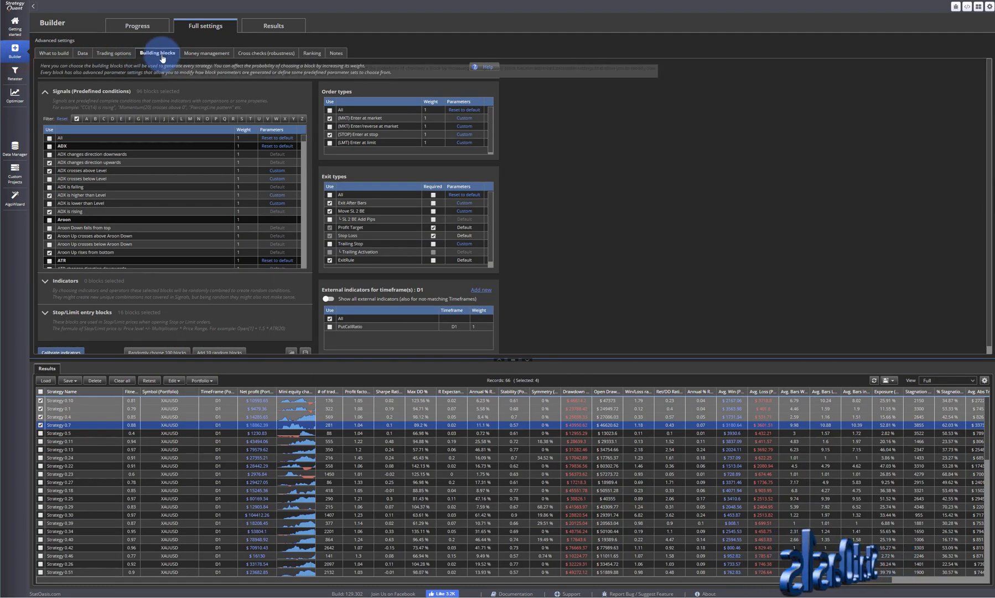
click(54, 53)
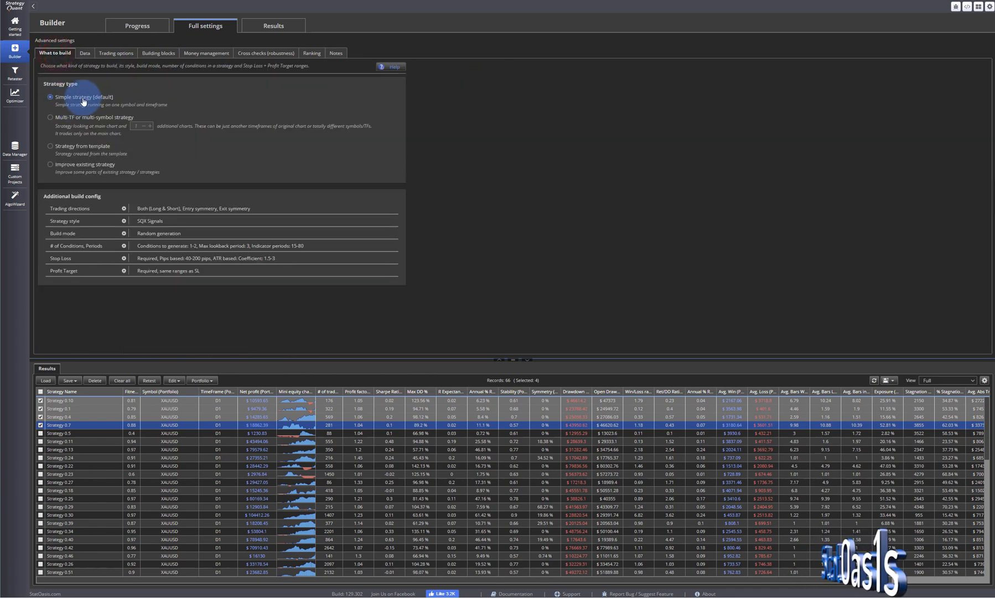